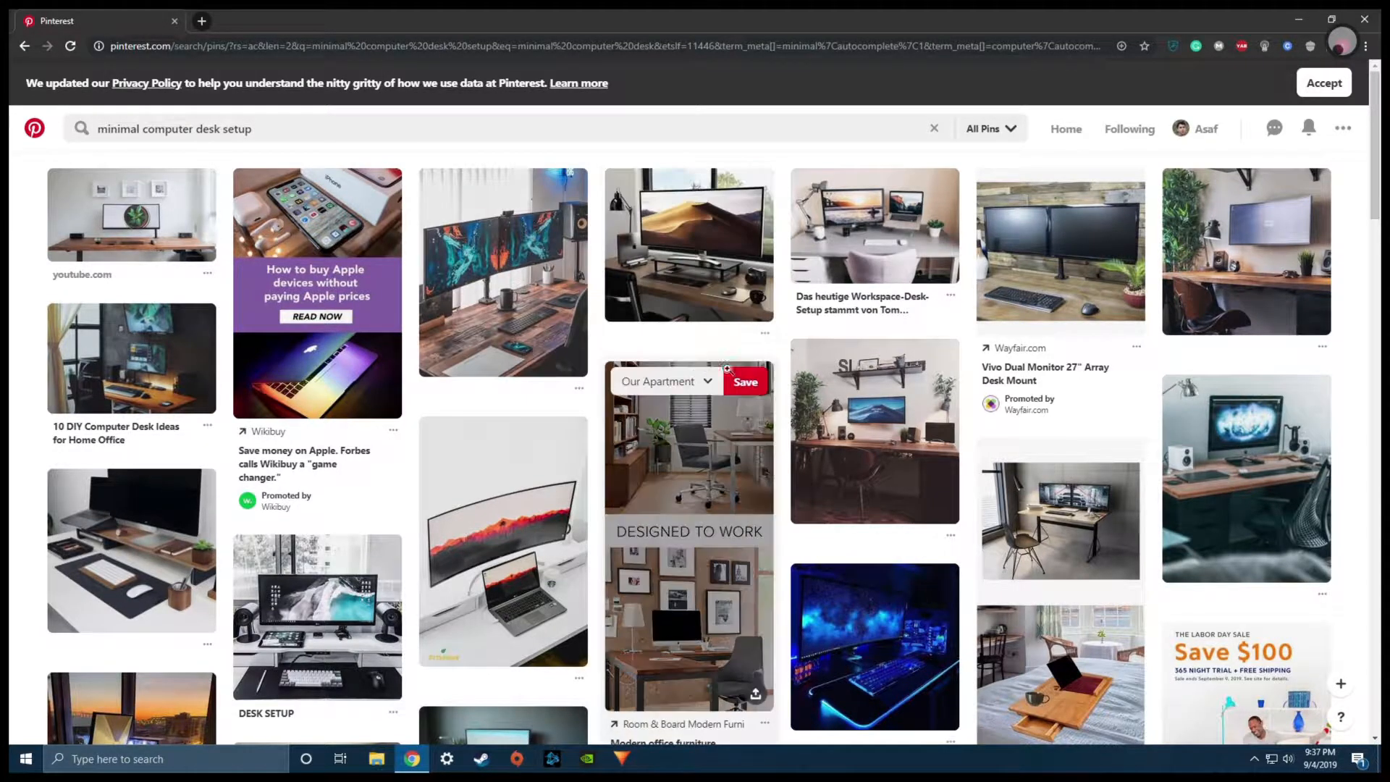
mouse_move(948, 397)
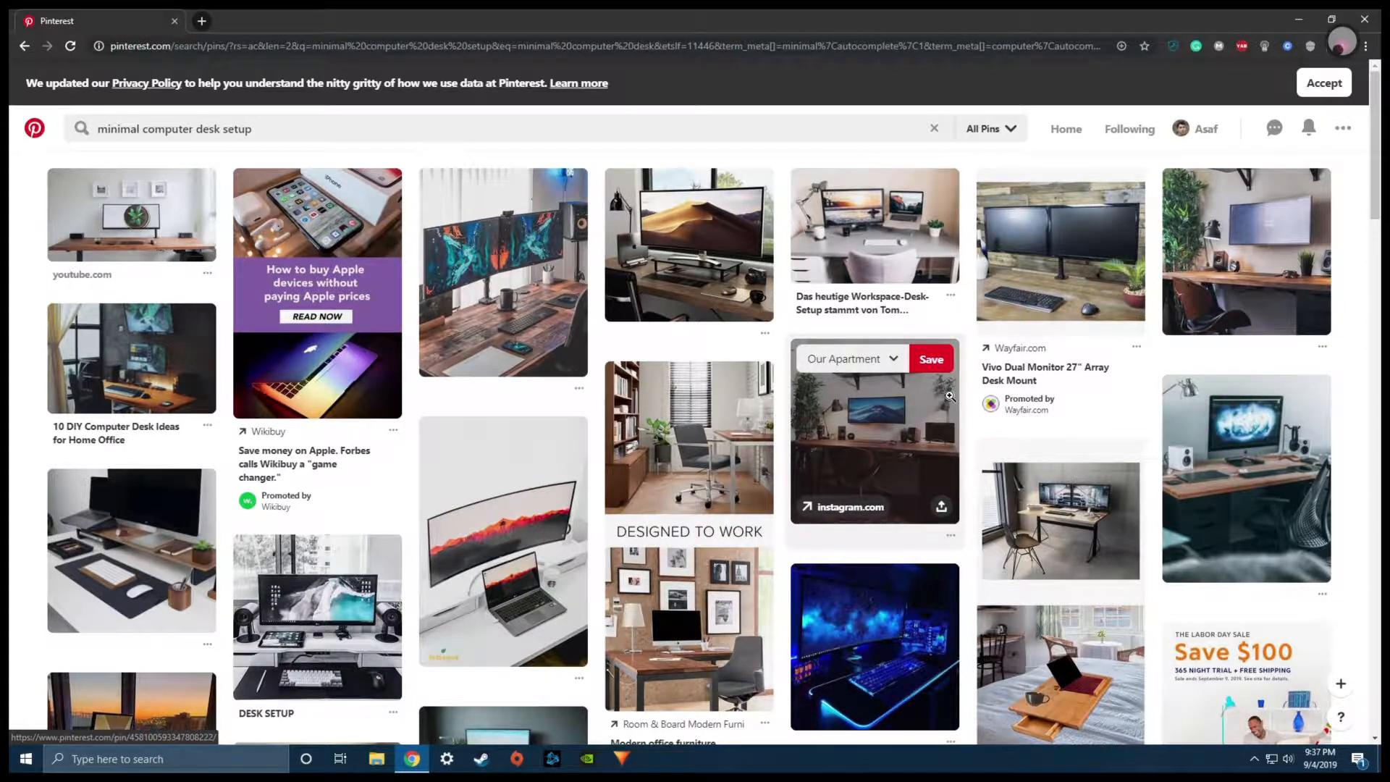
mouse_move(915, 421)
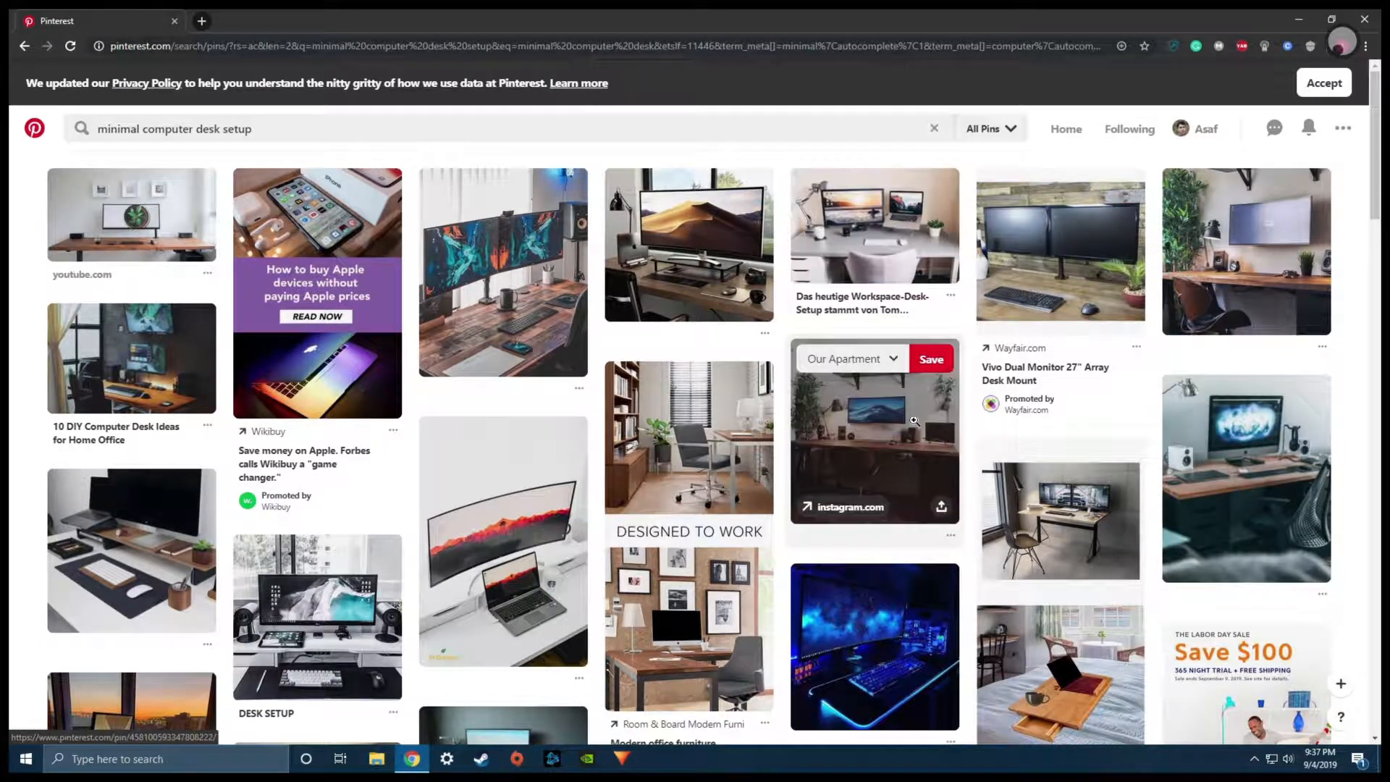
mouse_move(983, 348)
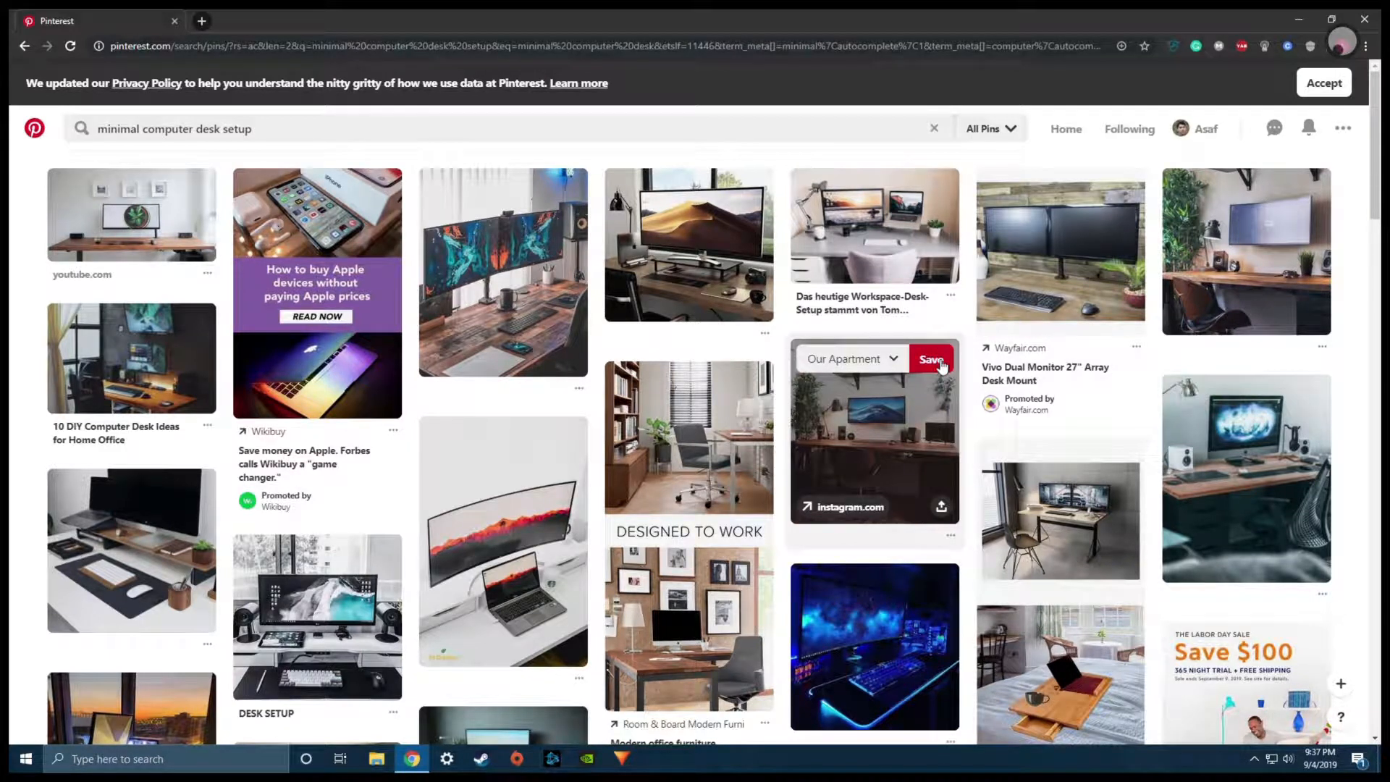
Save the wall-shelf desk pin with the large monitor to the Our Apartment board.
click(851, 358)
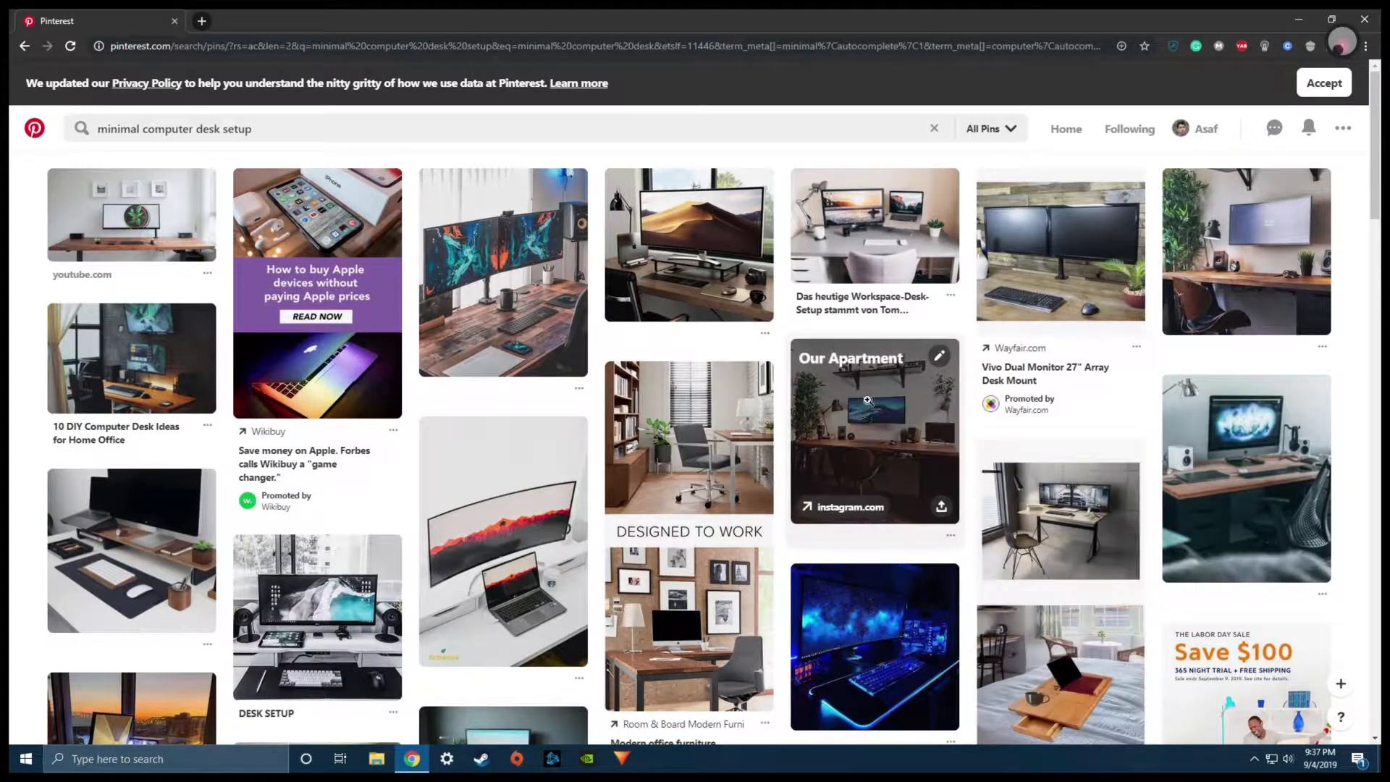
mouse_move(874, 432)
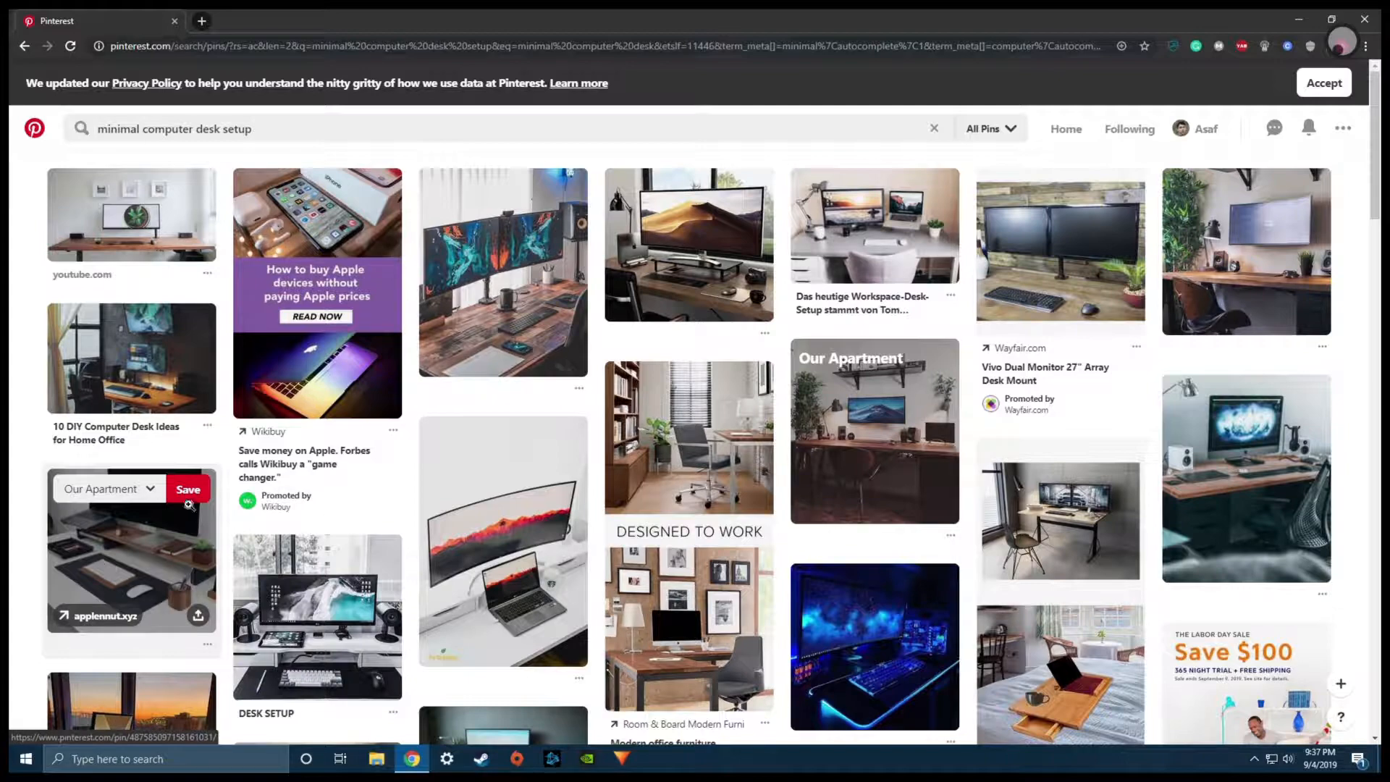
mouse_move(124, 520)
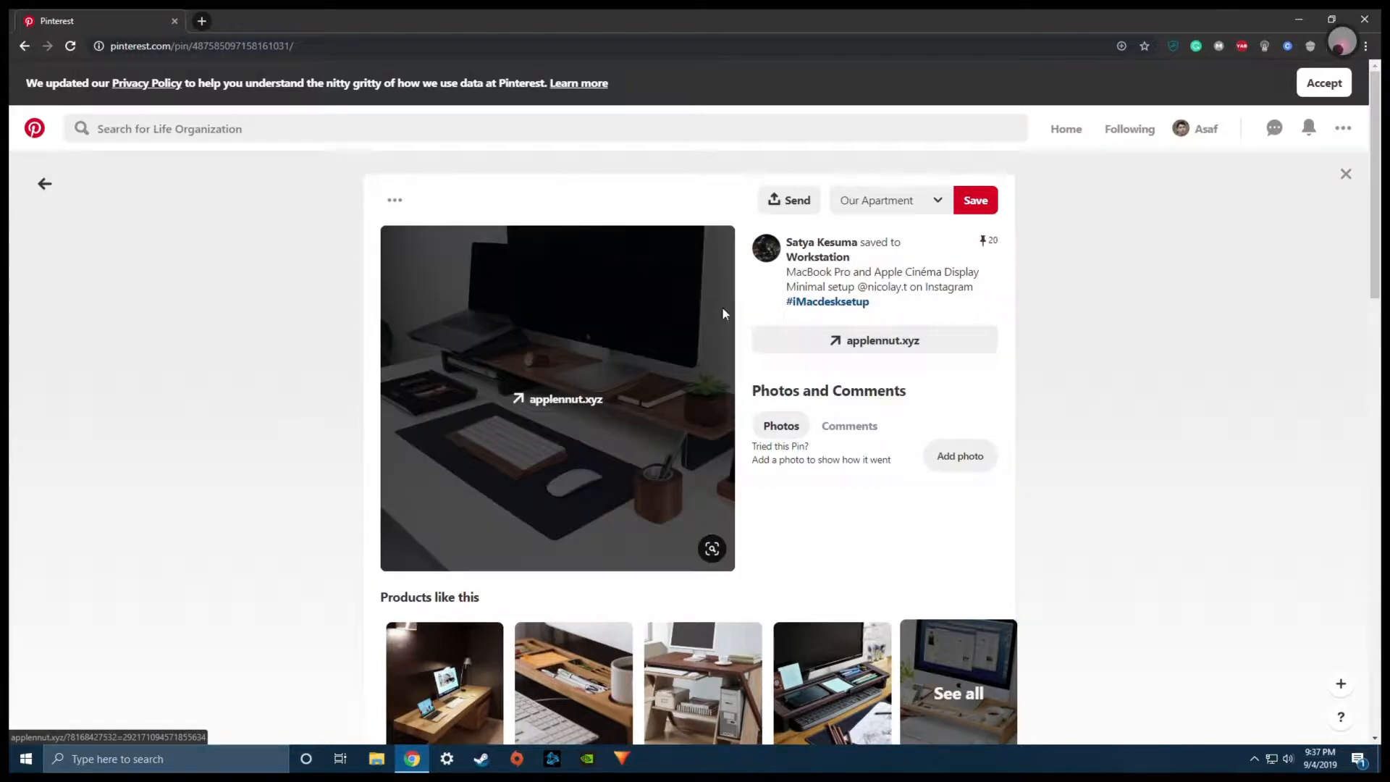
mouse_move(489, 311)
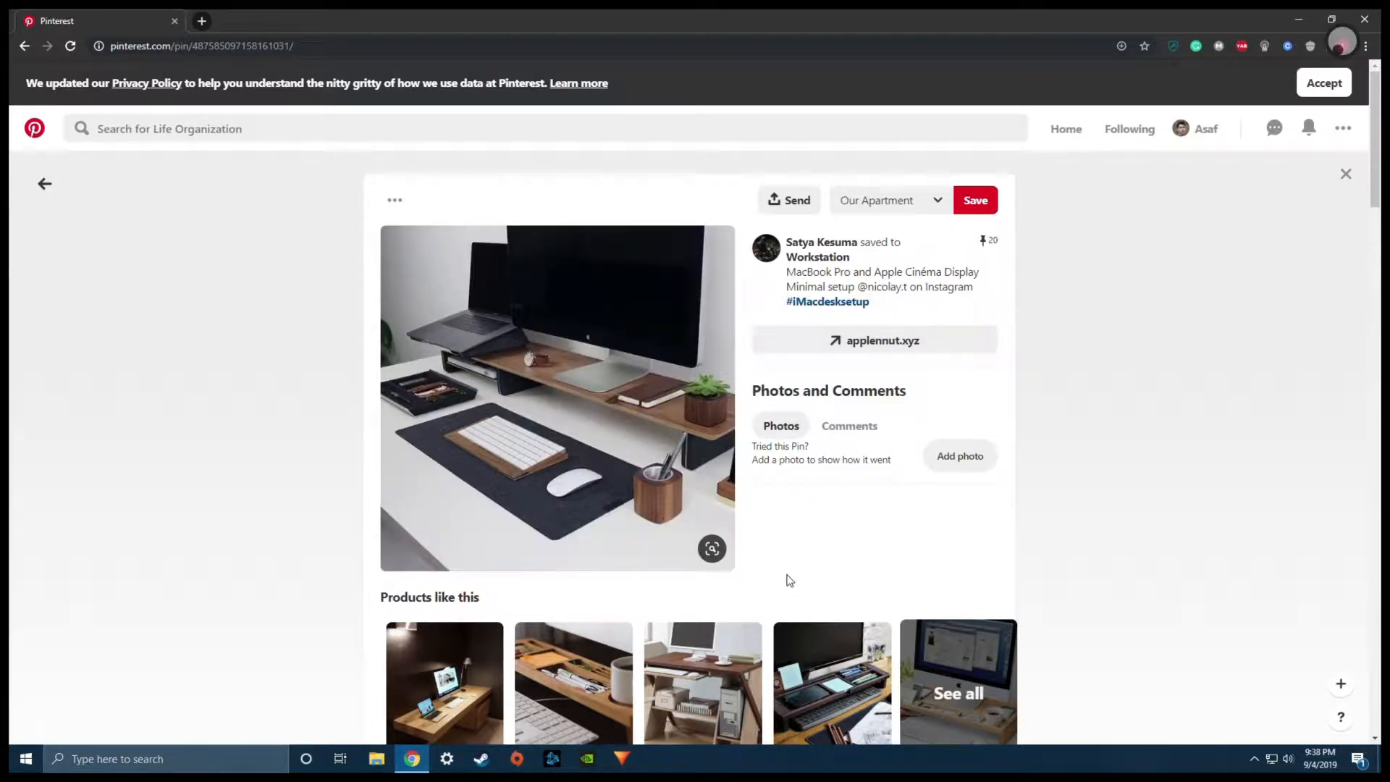
mouse_move(477, 565)
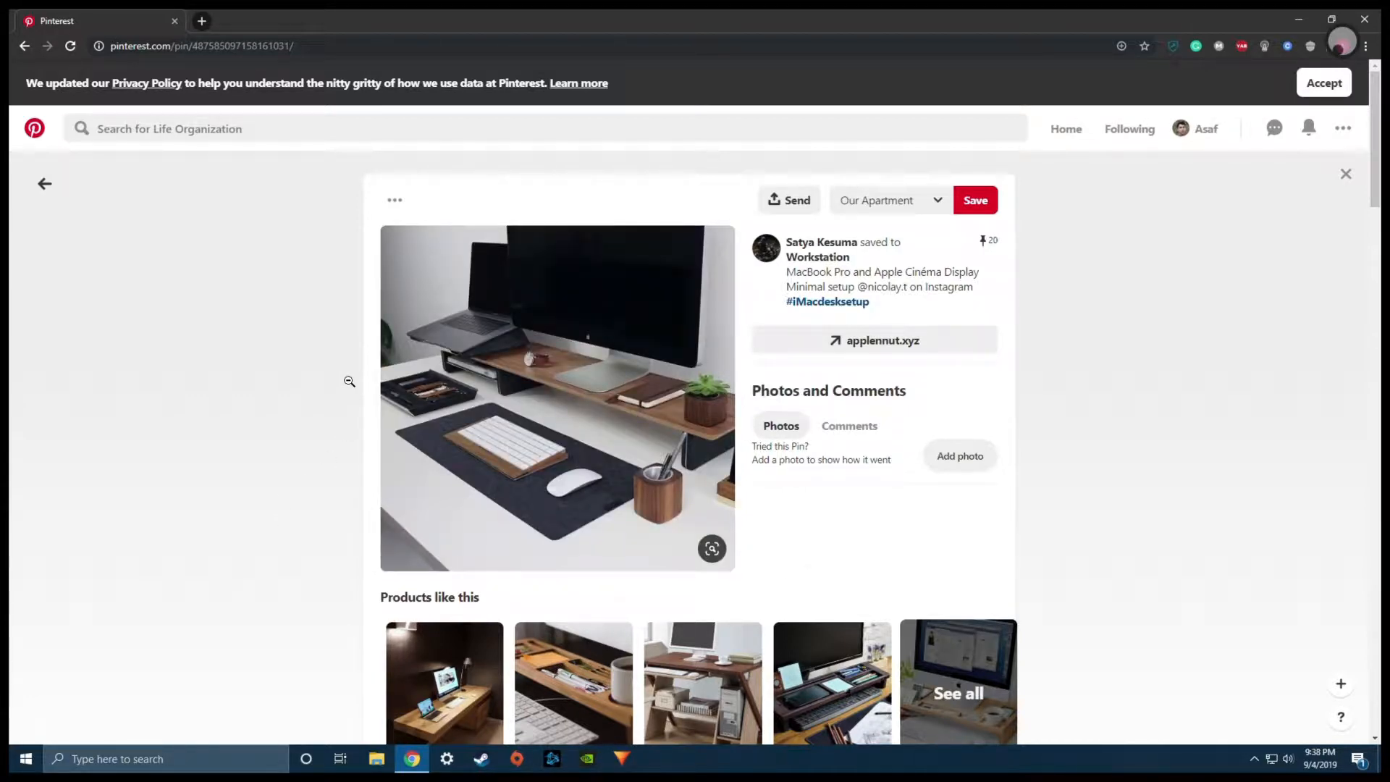
mouse_move(361, 477)
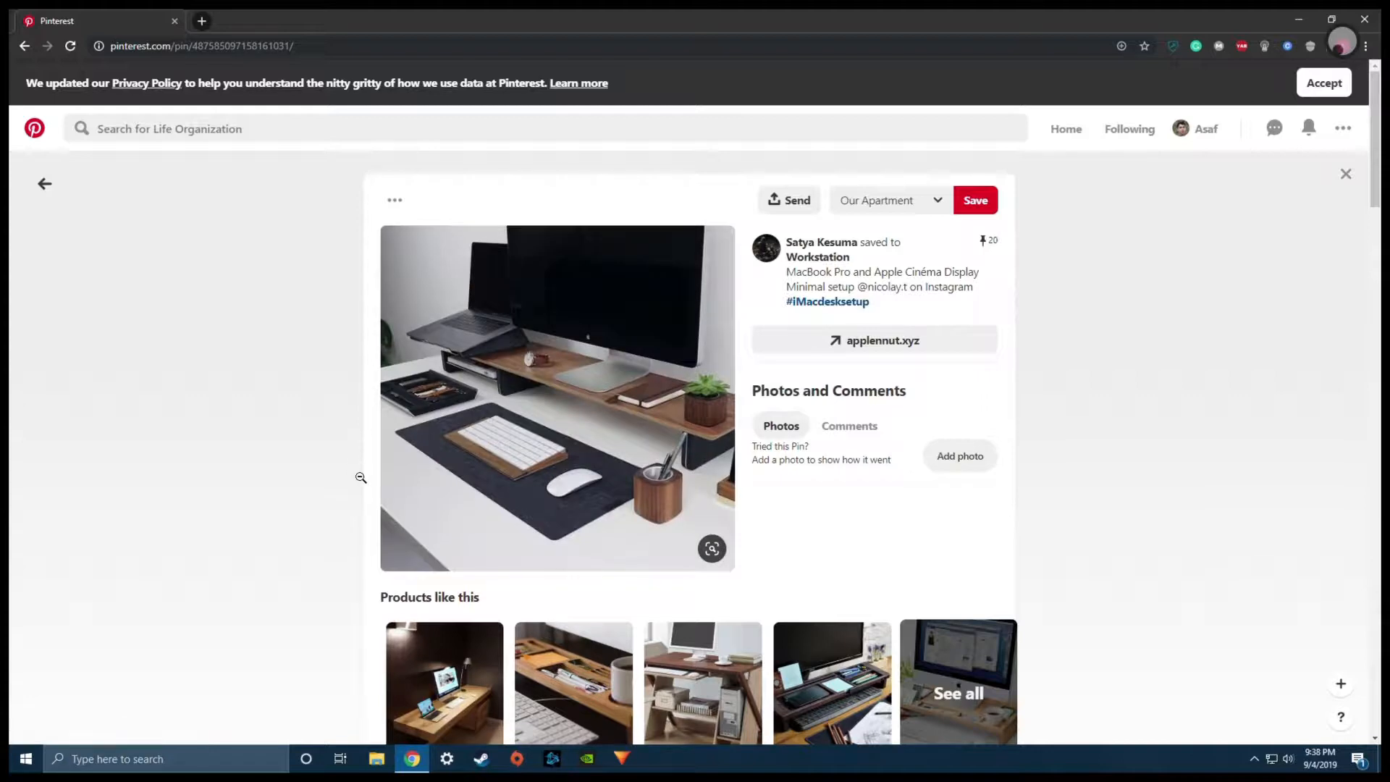
mouse_move(851, 460)
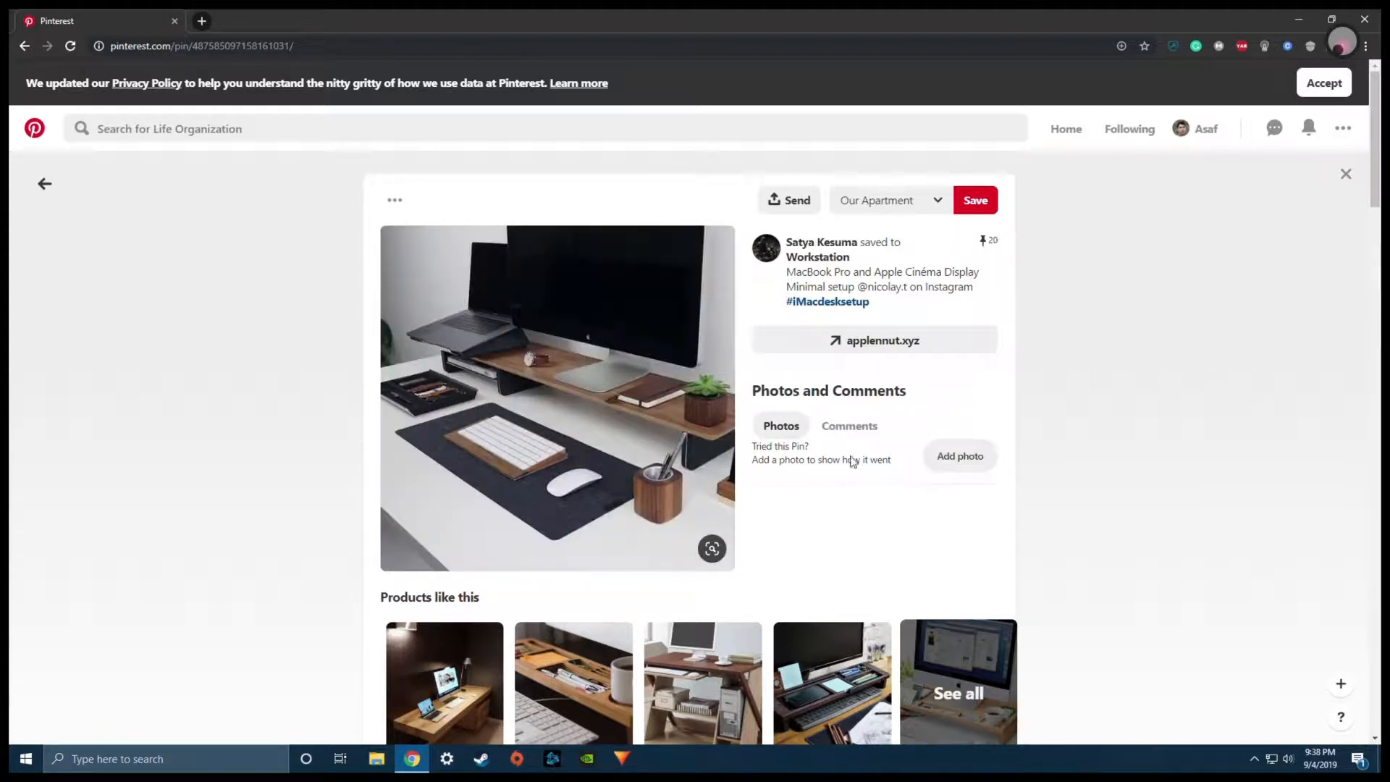
mouse_move(905, 361)
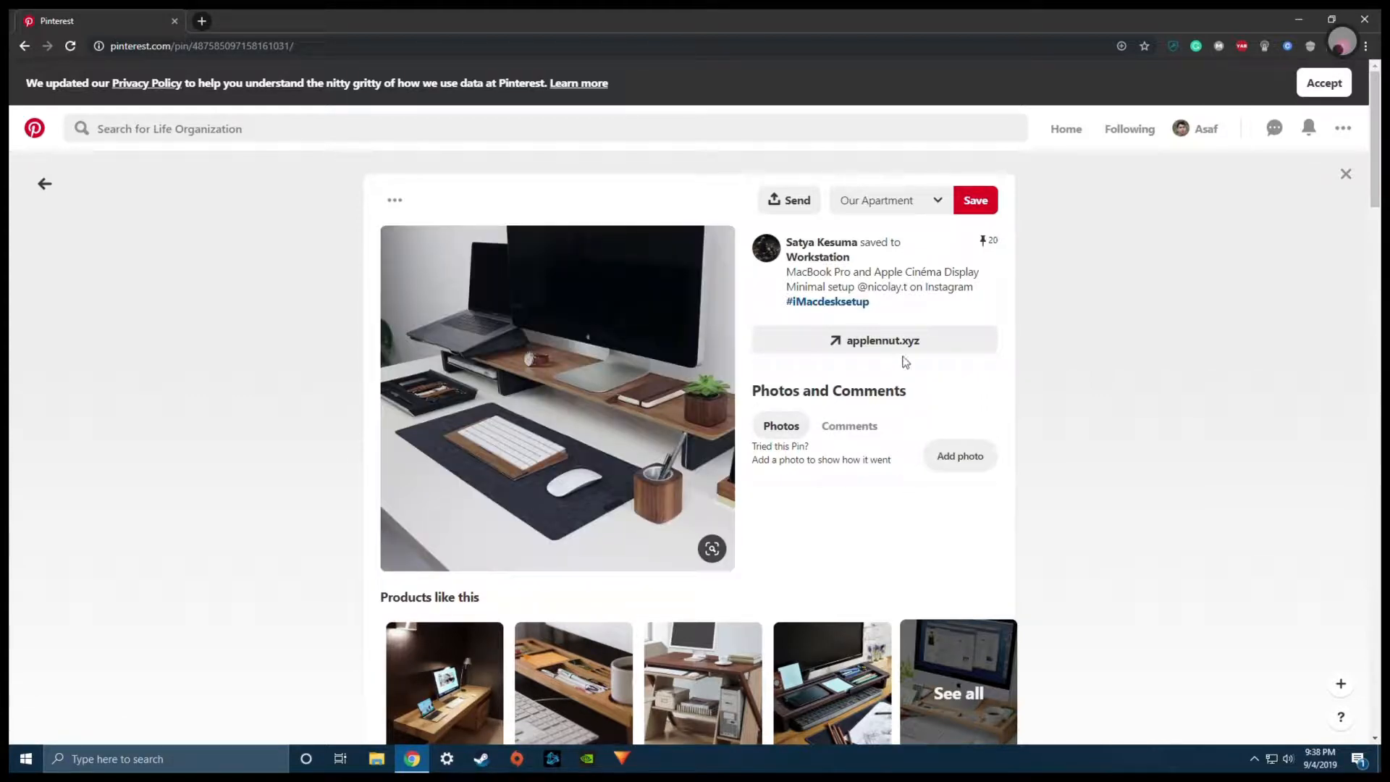
Save the MacBook Pro and Apple Cinéma Display workstation pin to Our Apartment and browse further down.
click(975, 200)
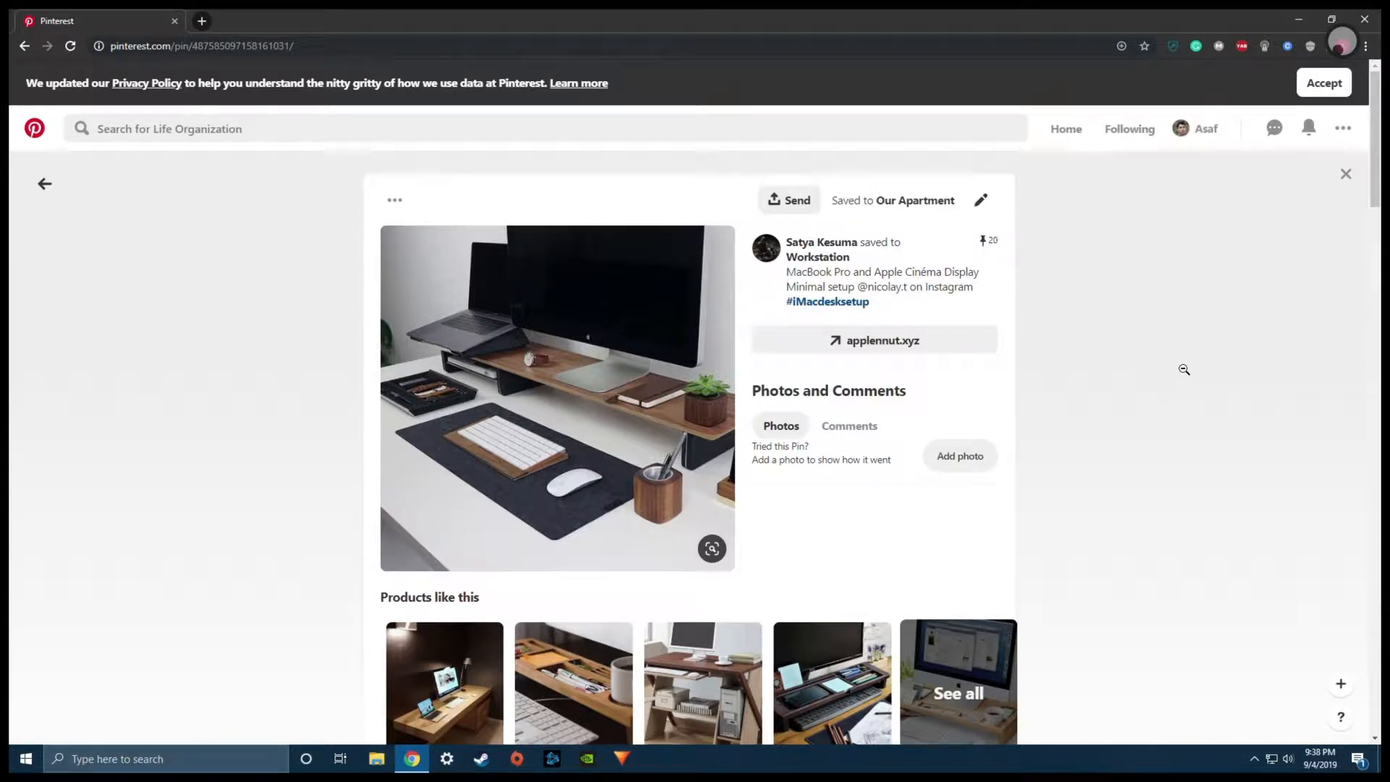
scroll(down, 3)
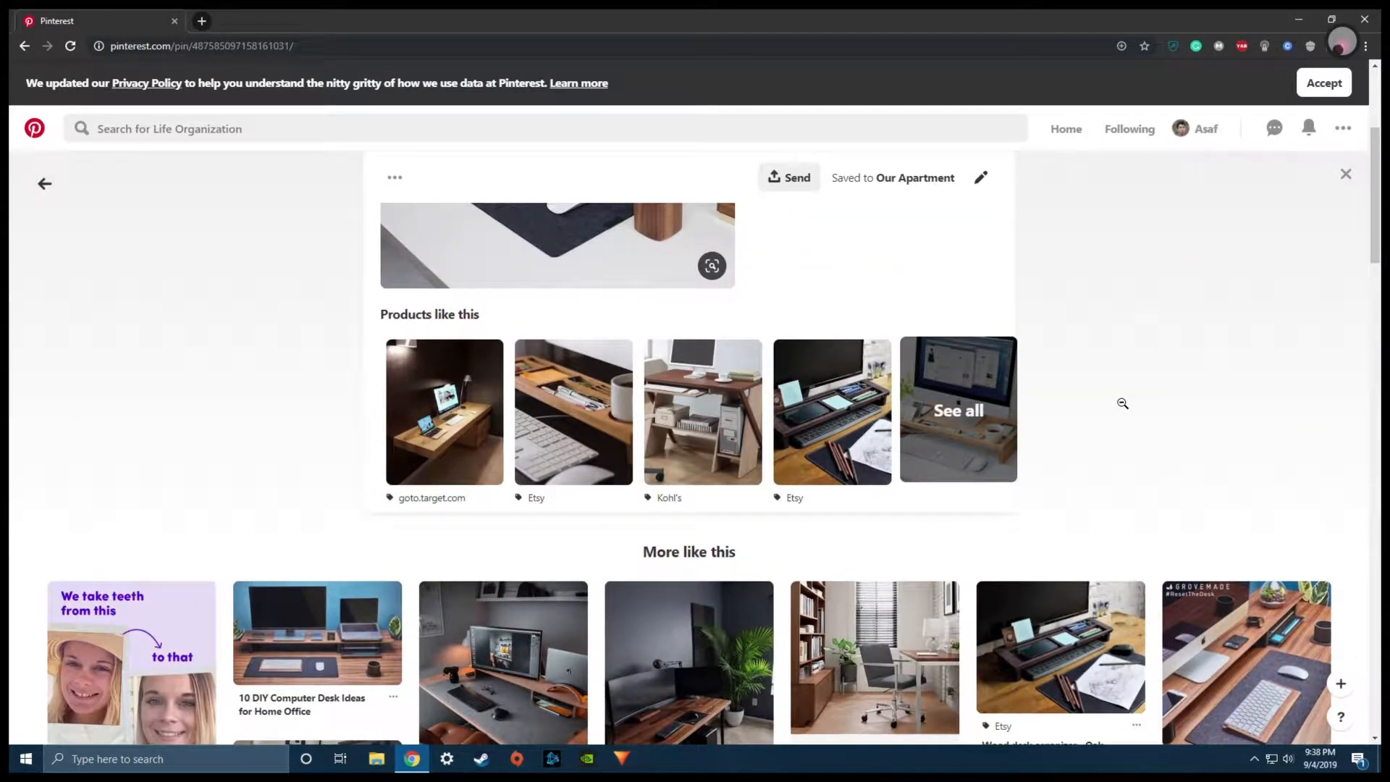
mouse_move(412, 470)
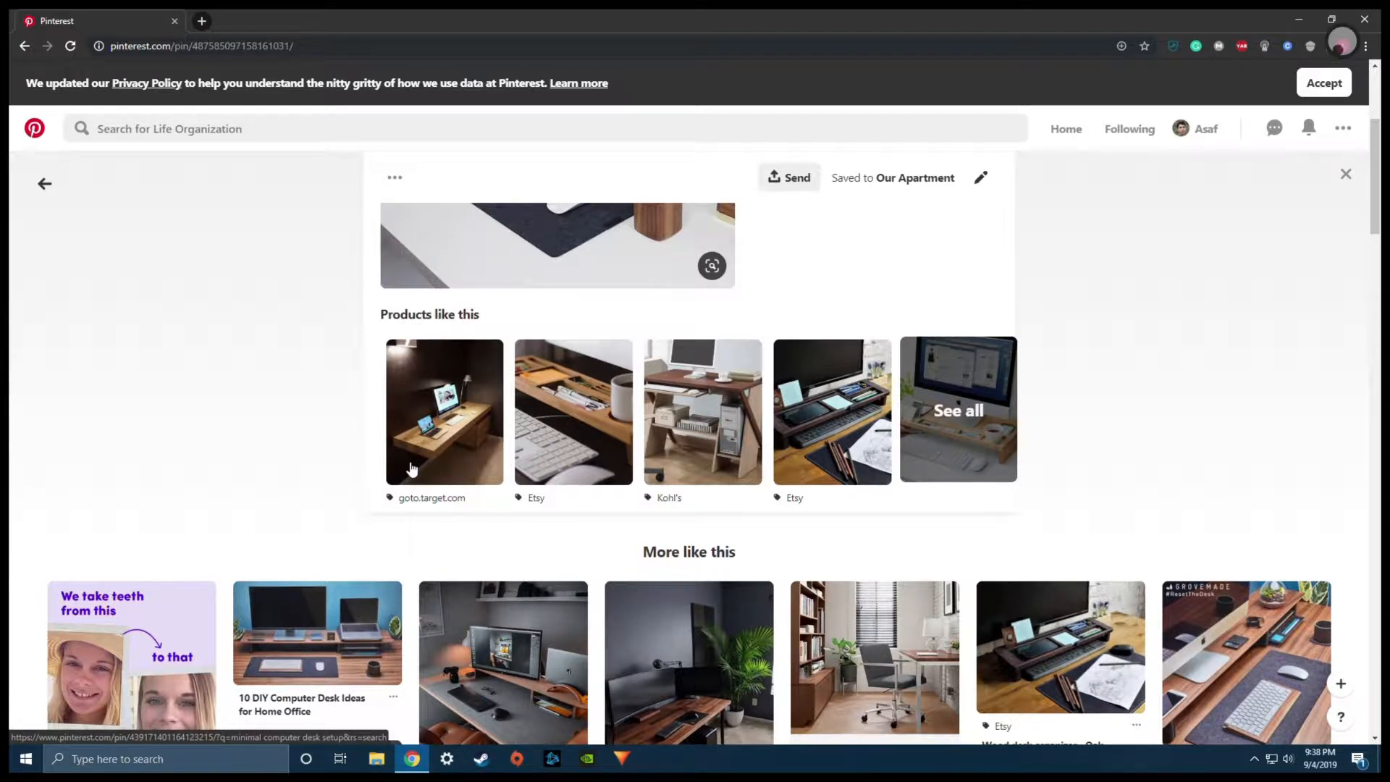
mouse_move(729, 284)
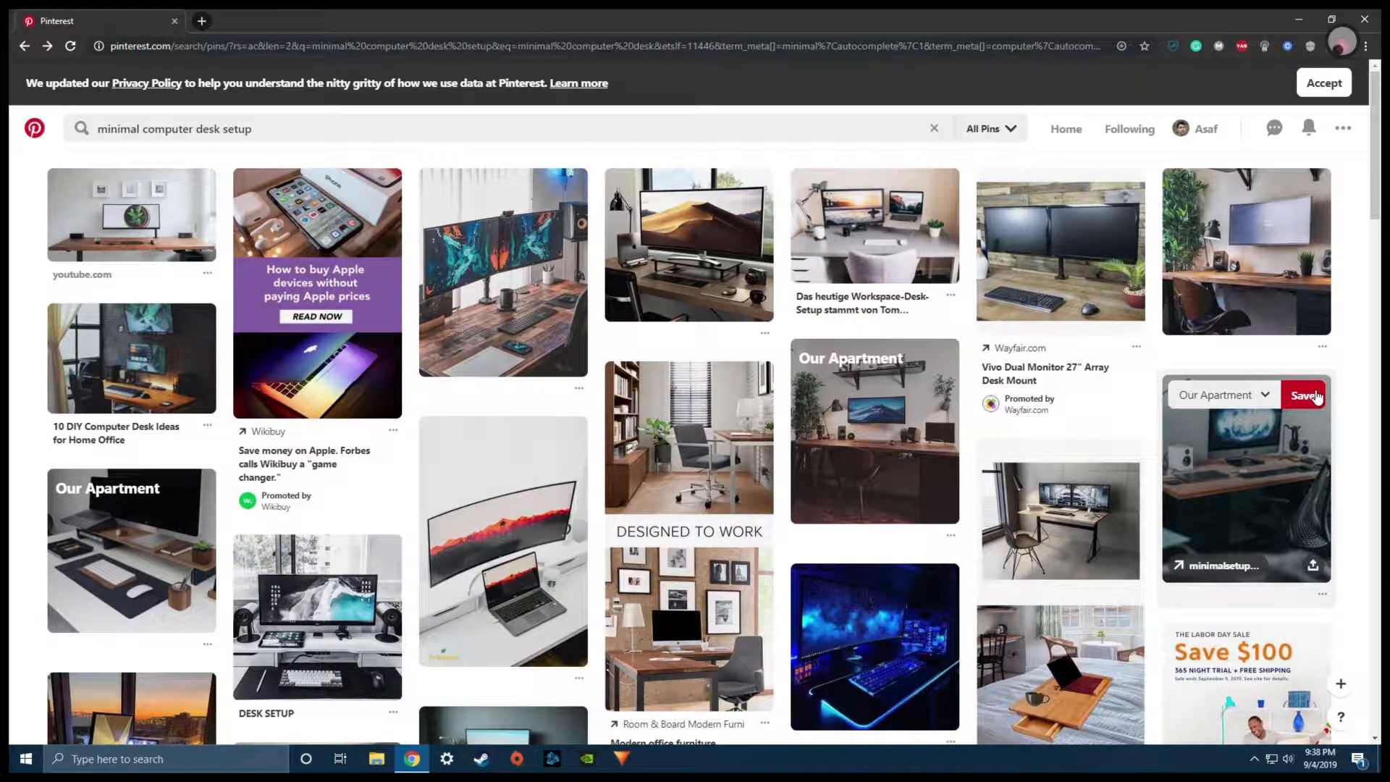
Save a desk setup pin further down the results to the Our Apartment board.
scroll(down, 3)
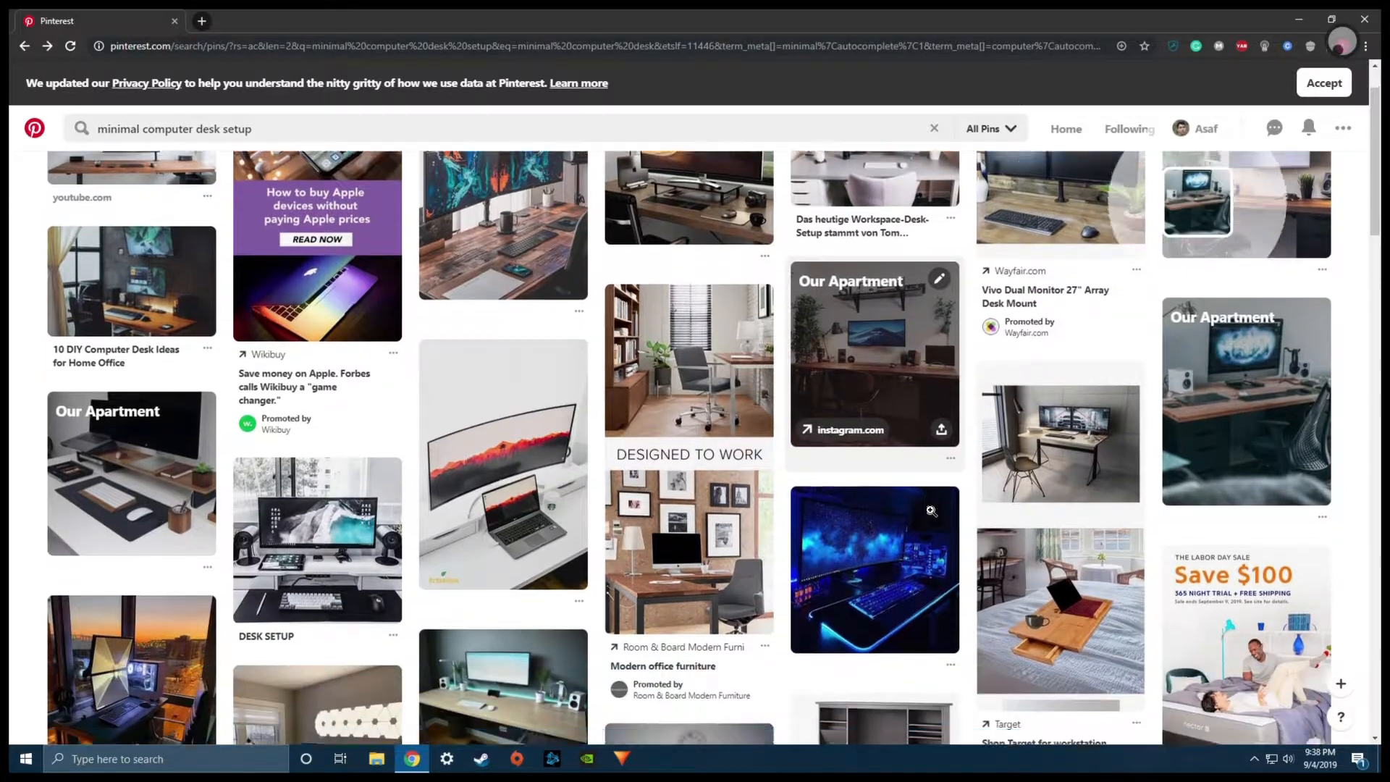
scroll(down, 3)
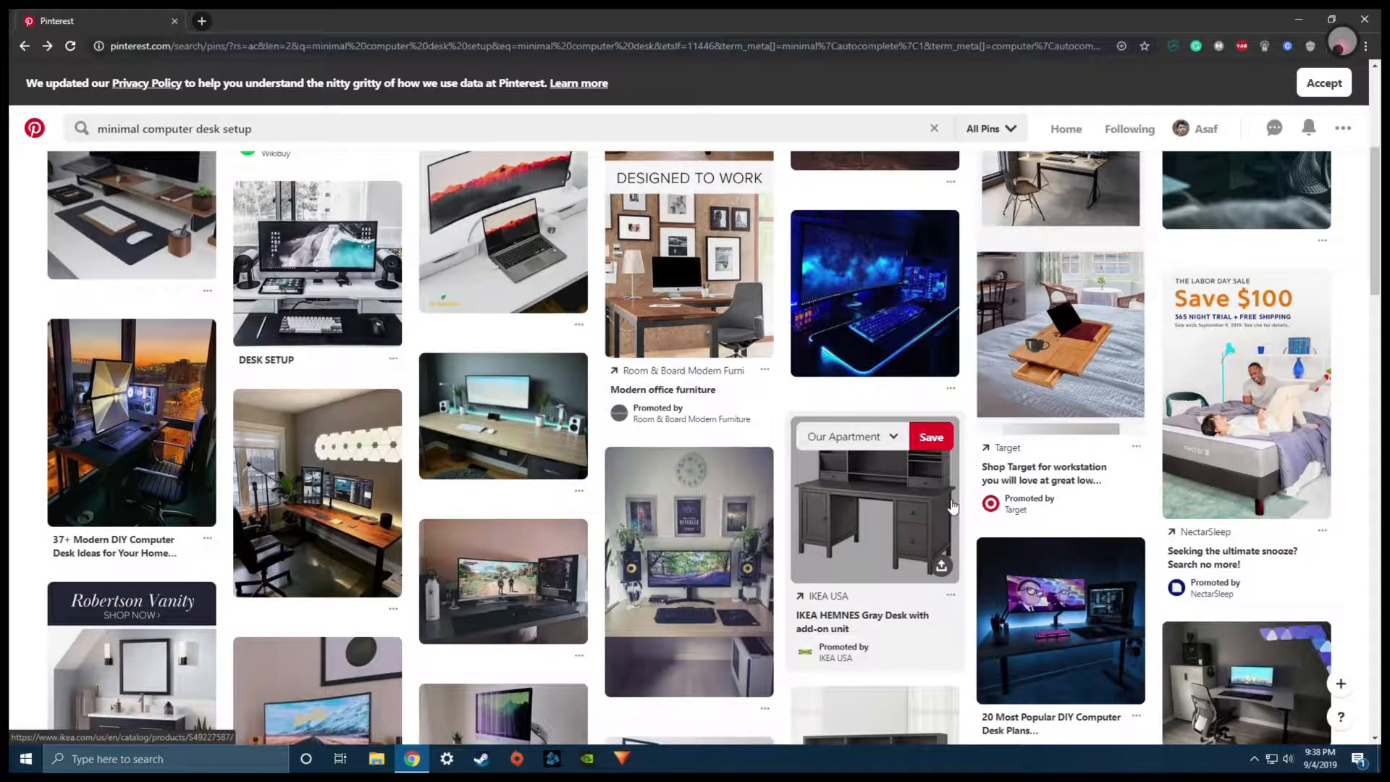
scroll(down, 3)
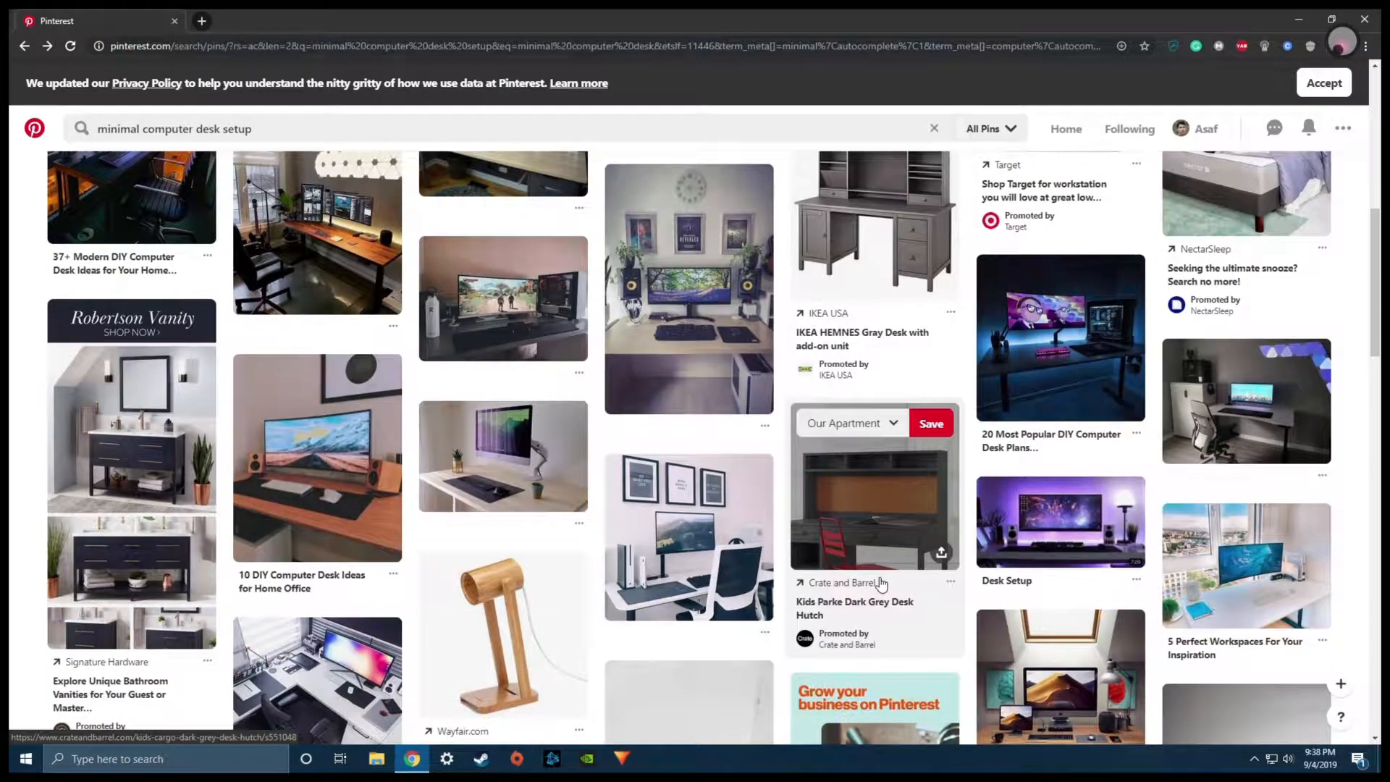
mouse_move(965, 639)
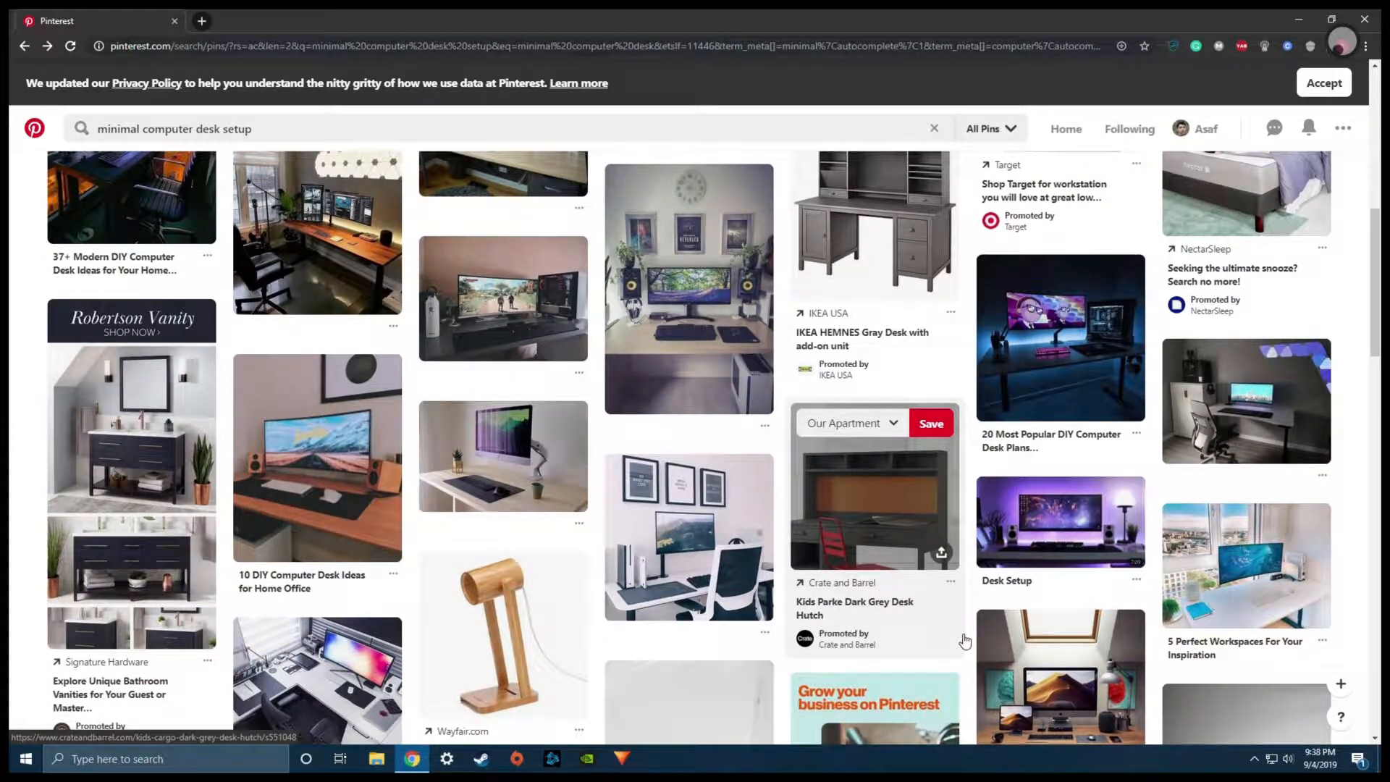
mouse_move(840, 617)
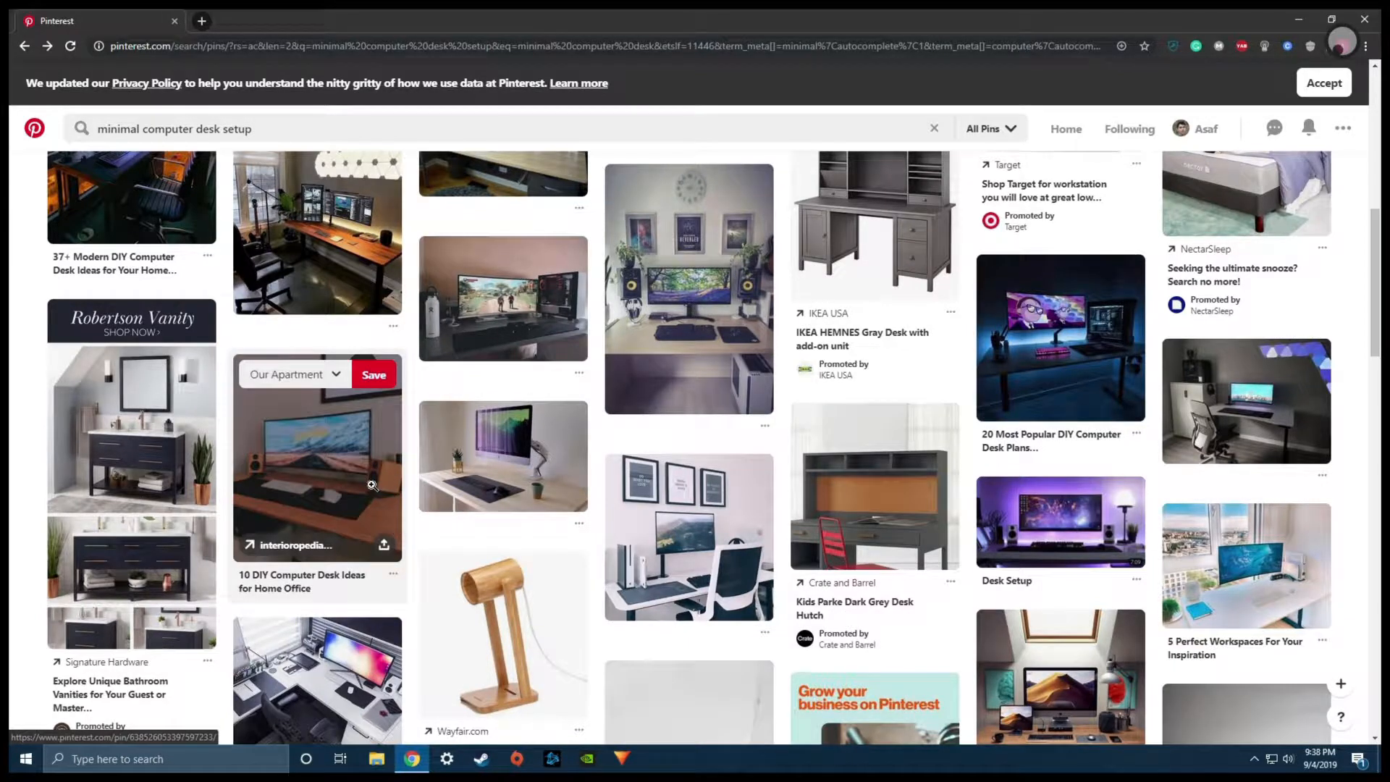
click(316, 471)
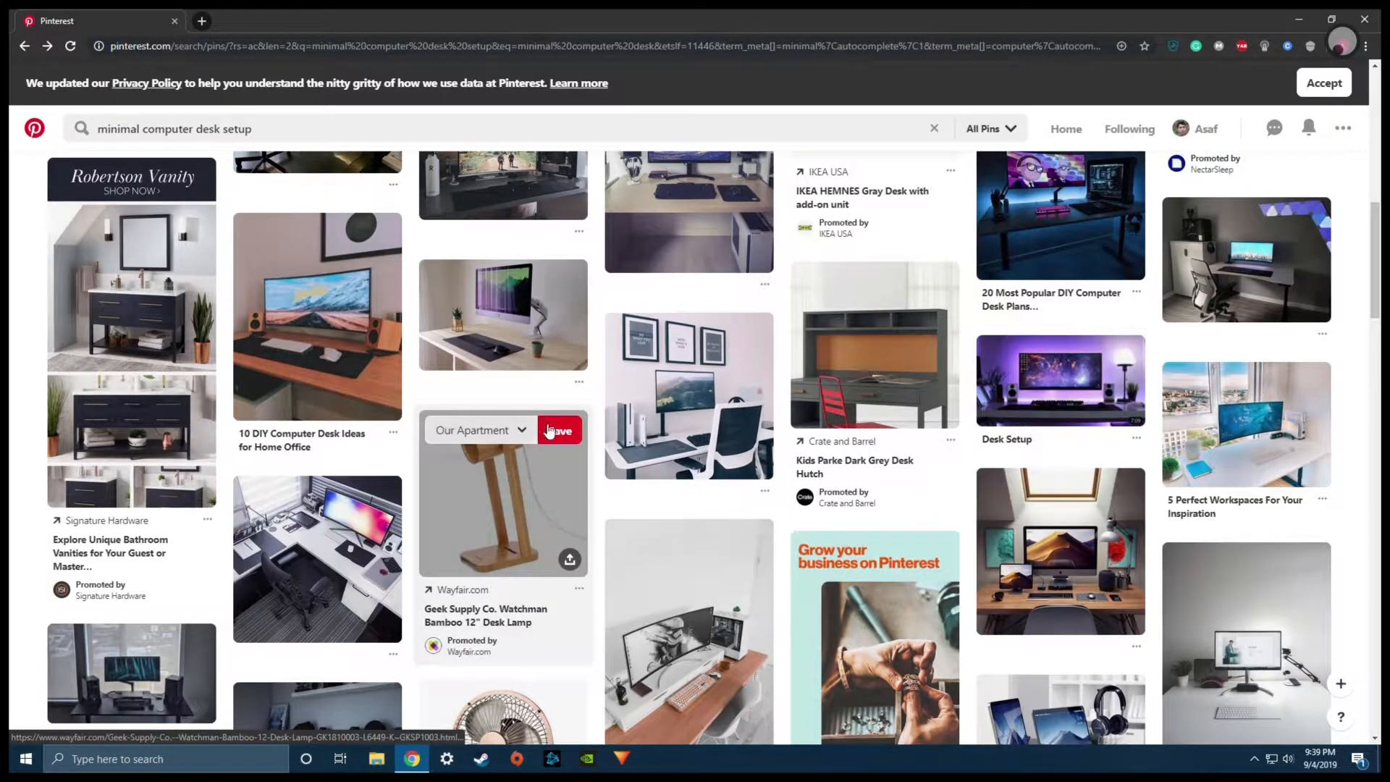
mouse_move(20, 511)
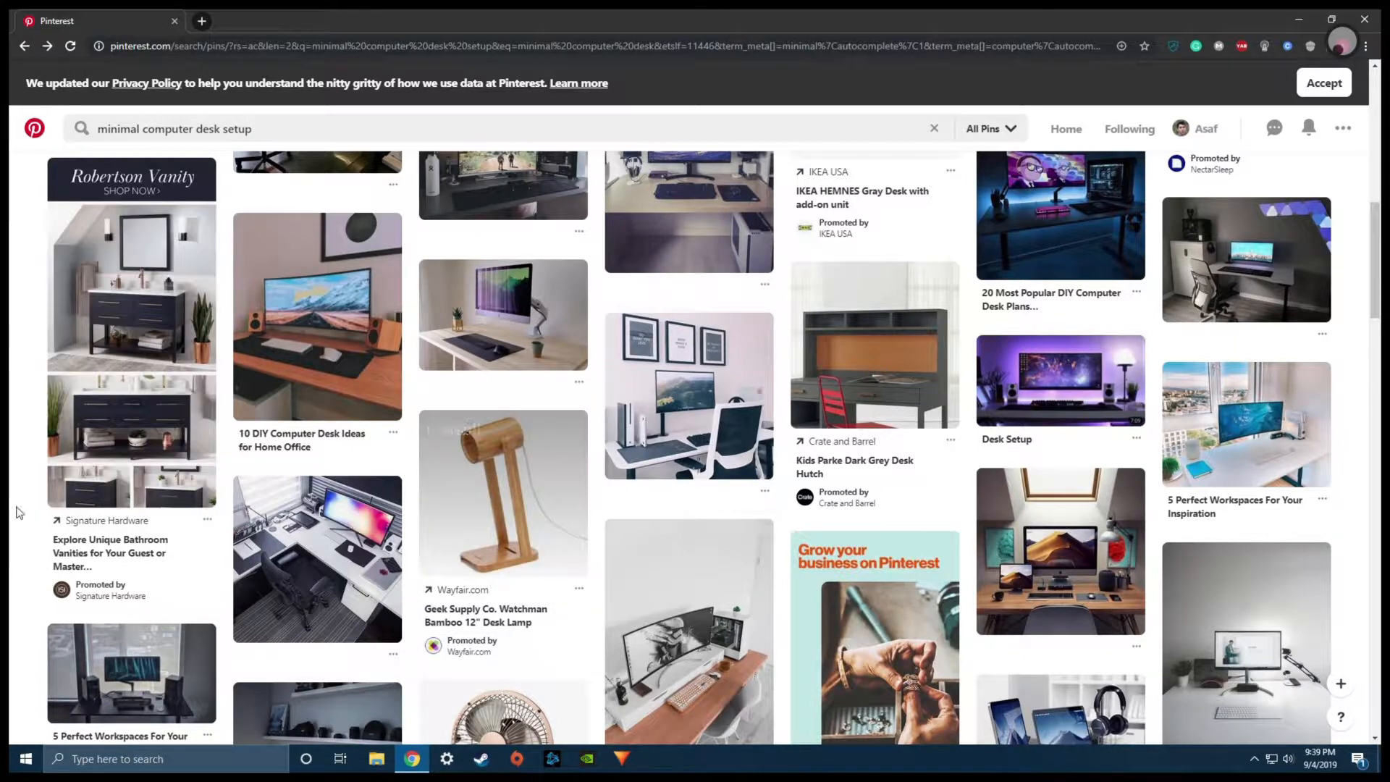
scroll(down, 3)
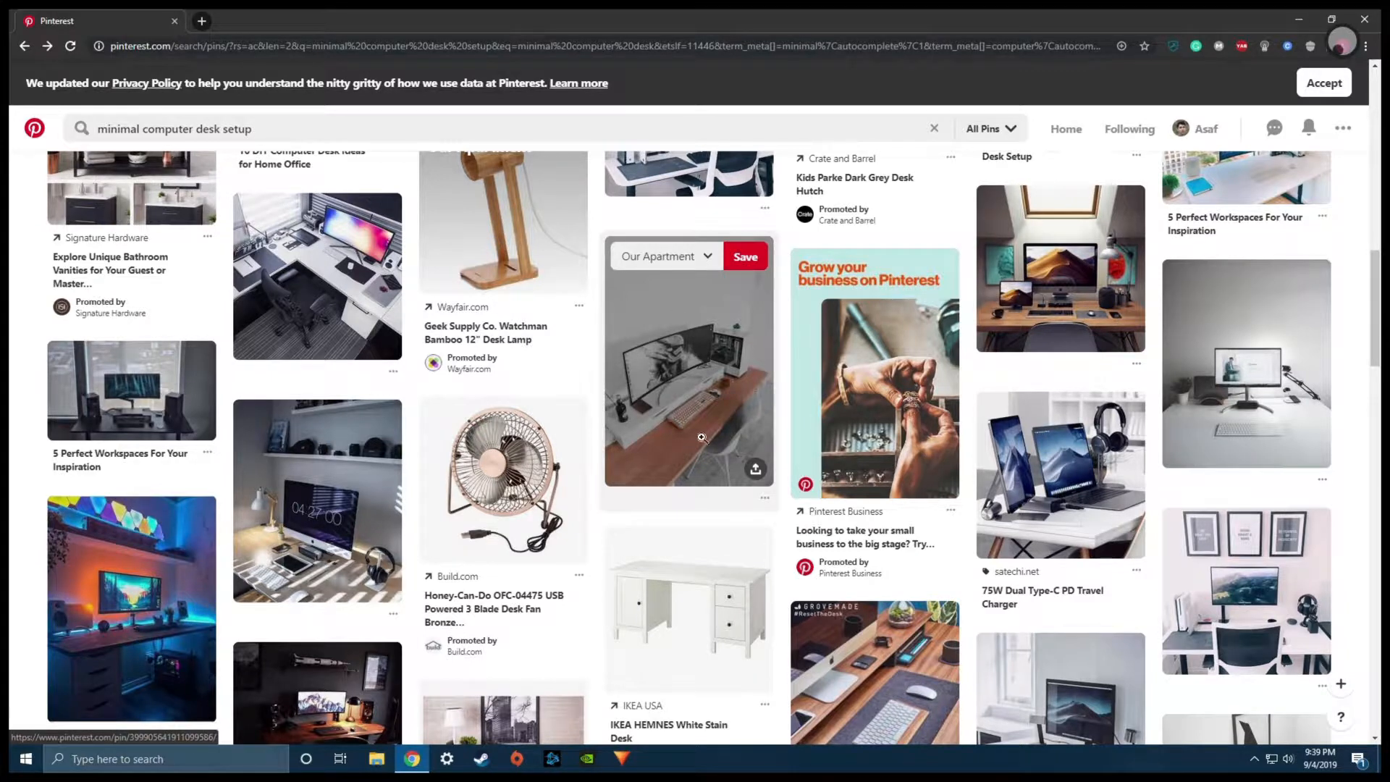
mouse_move(656, 452)
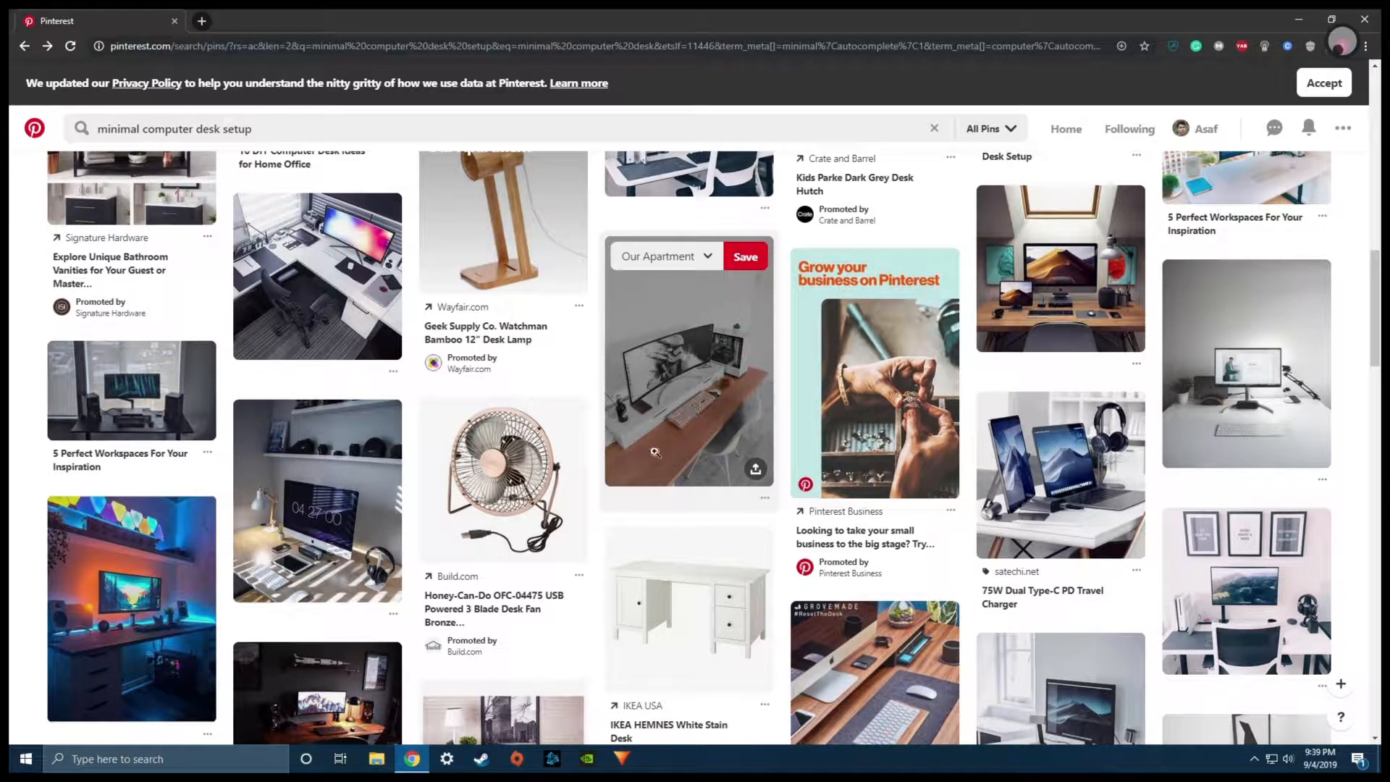
mouse_move(841, 285)
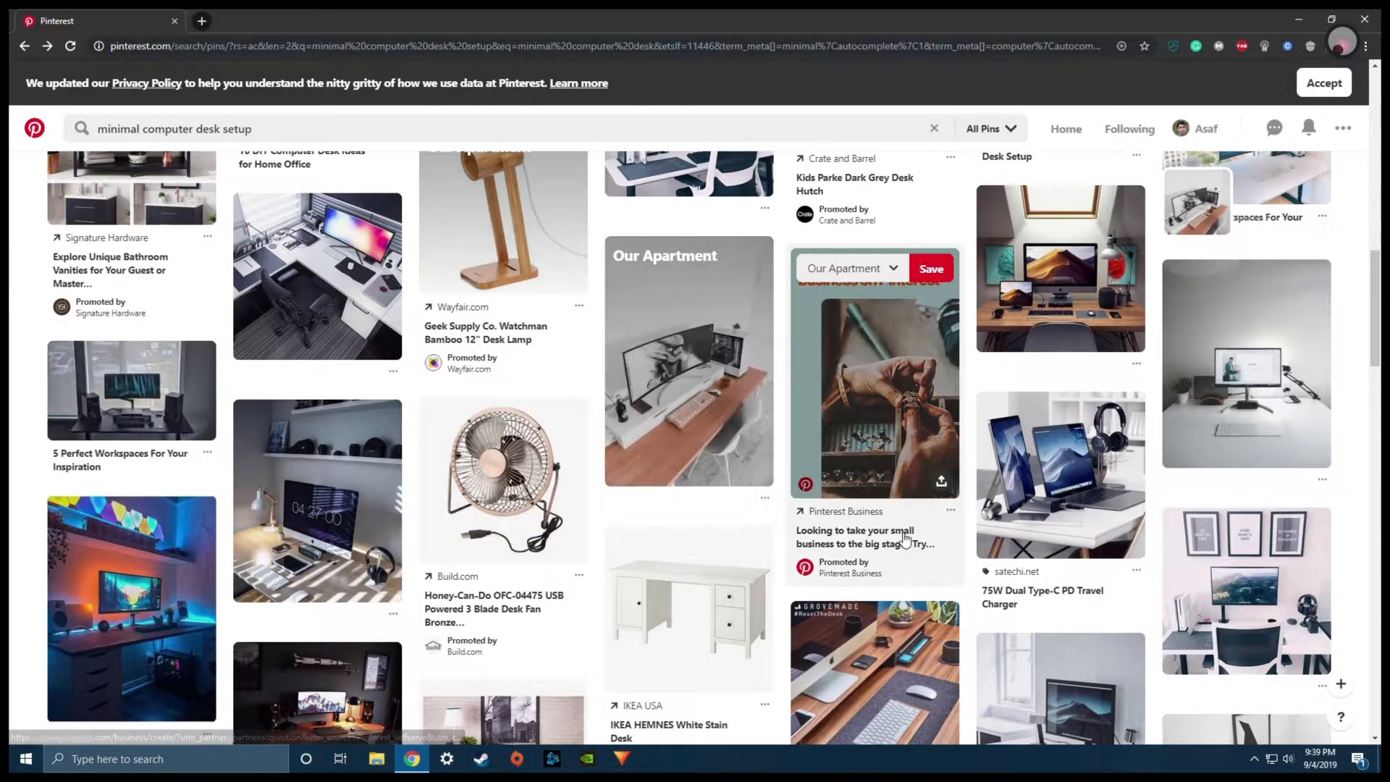
Save the dark desk pin to Our Apartment and continue browsing more desk results.
scroll(down, 3)
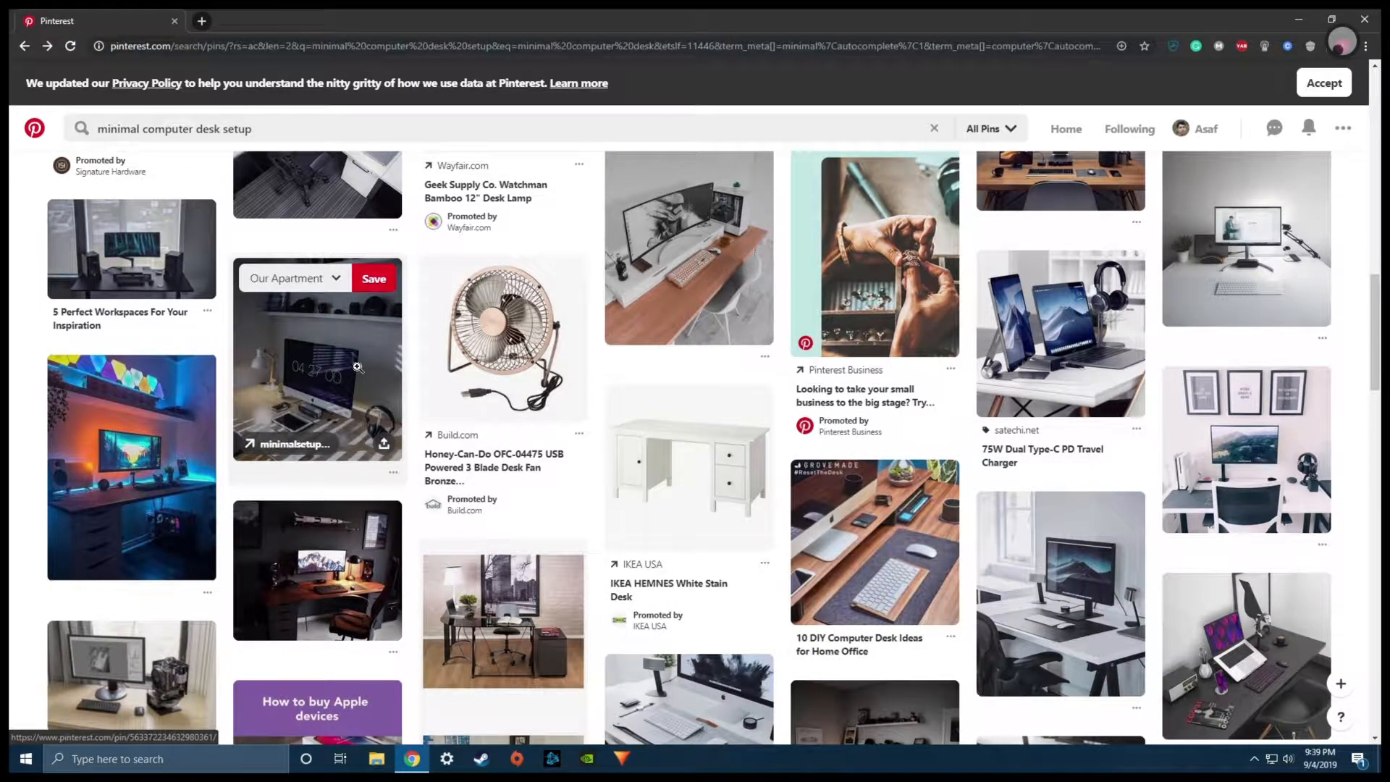
click(373, 278)
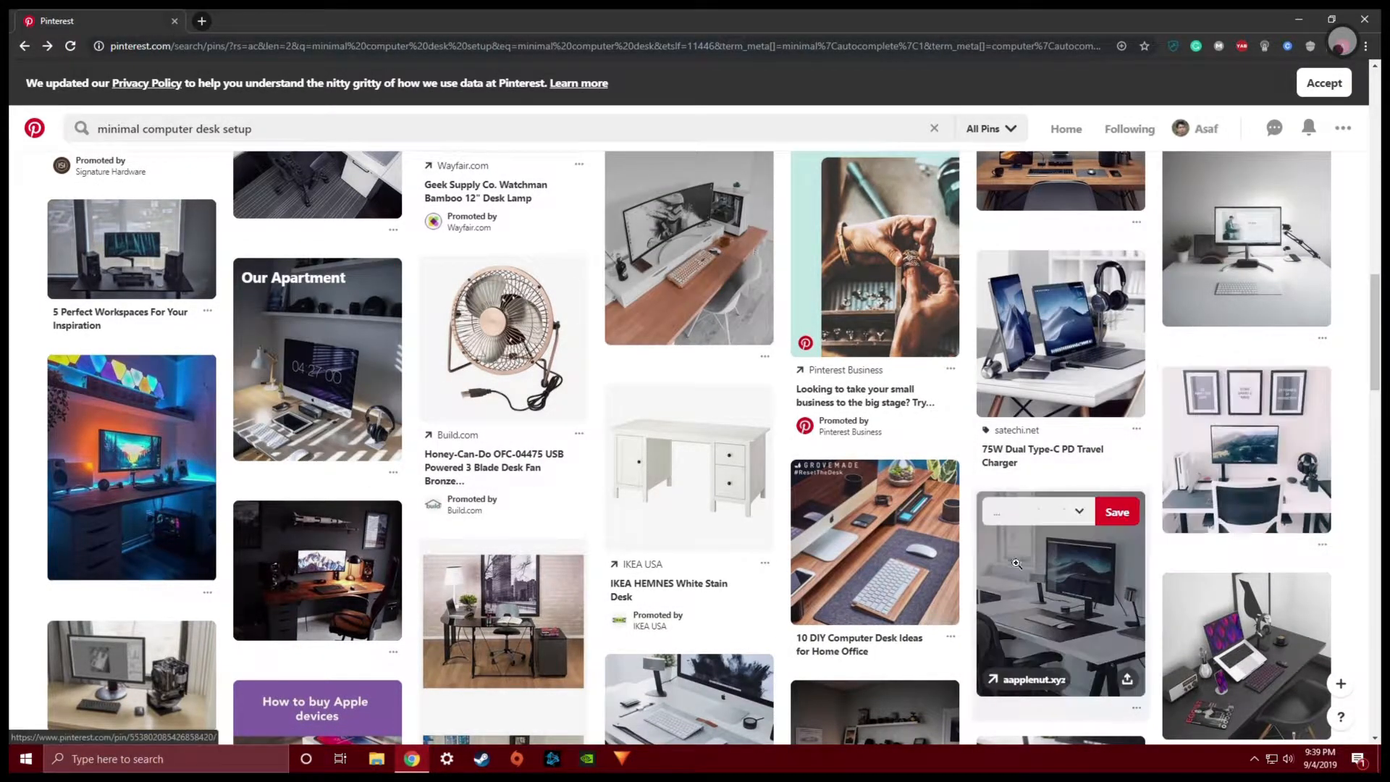
mouse_move(916, 563)
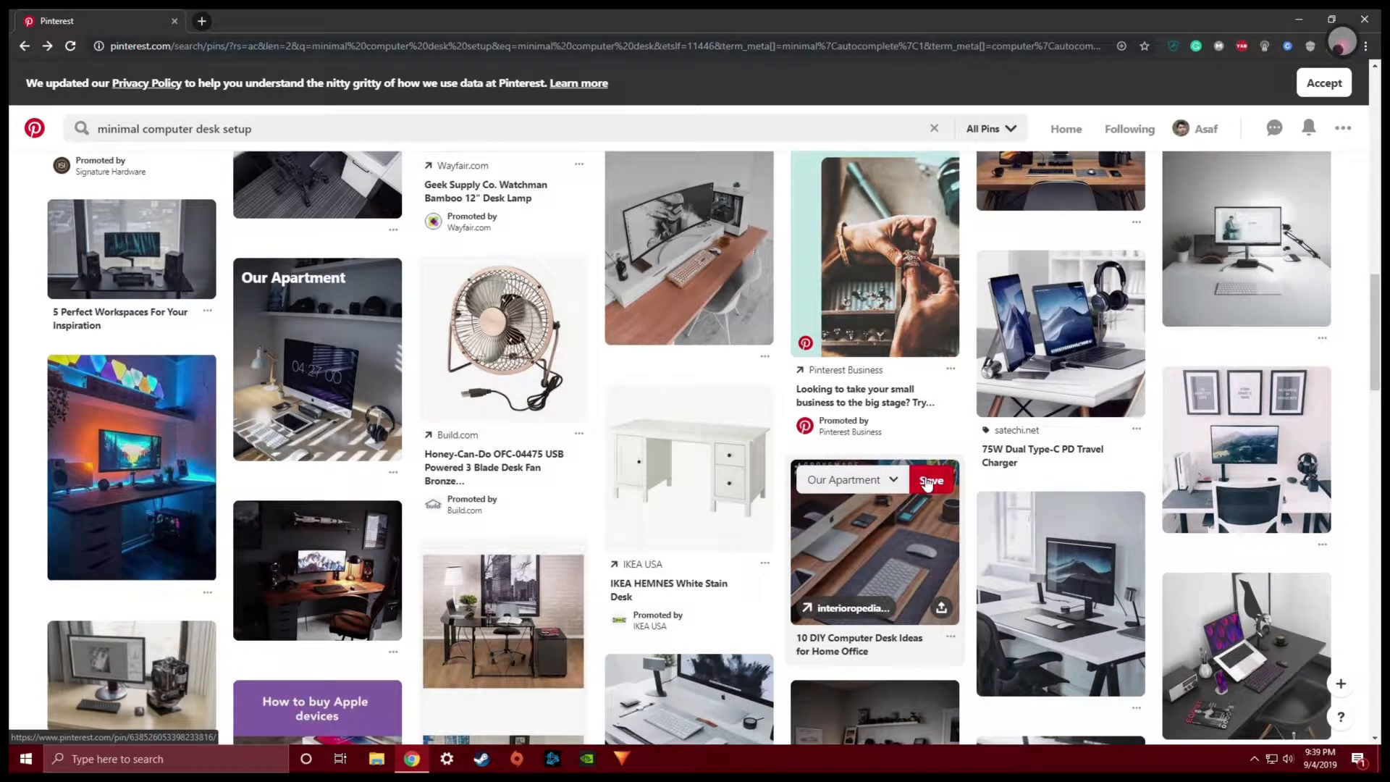
scroll(down, 3)
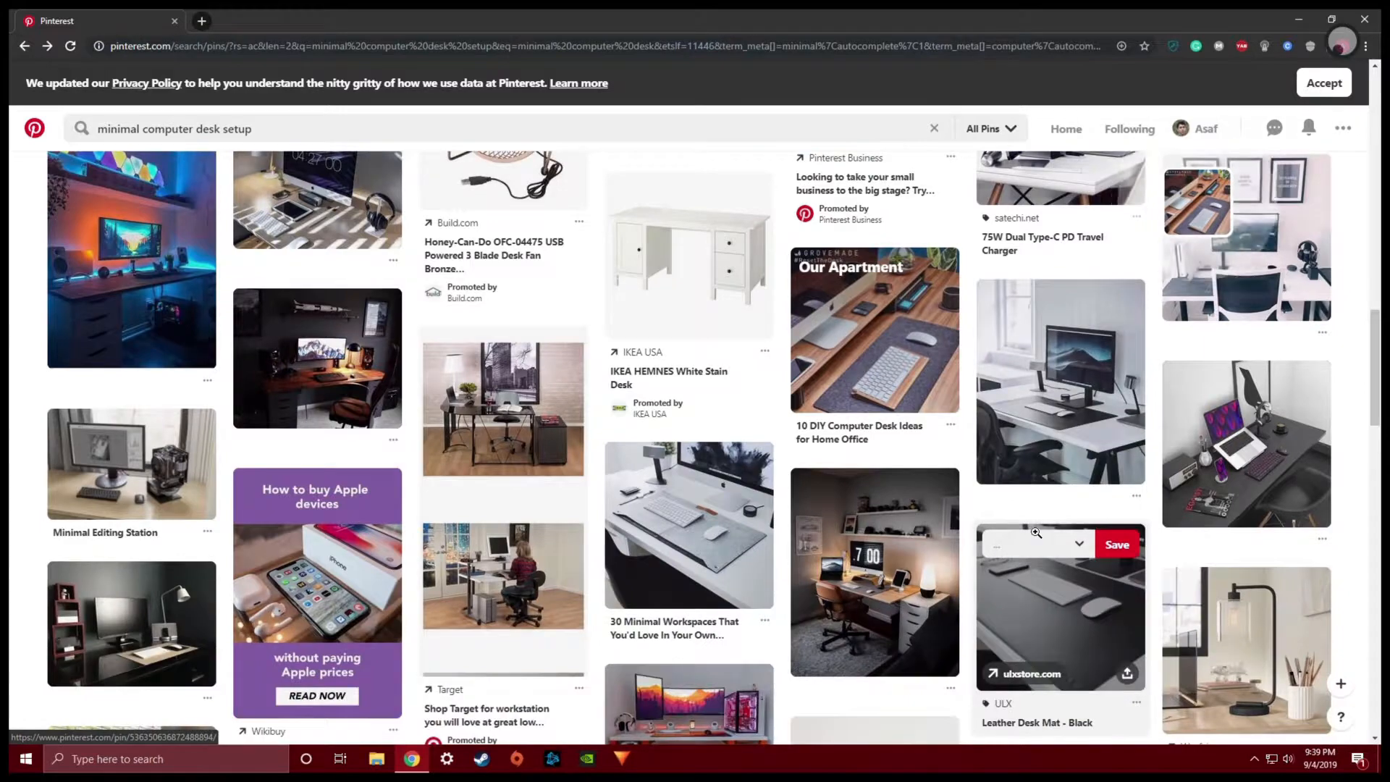
scroll(down, 3)
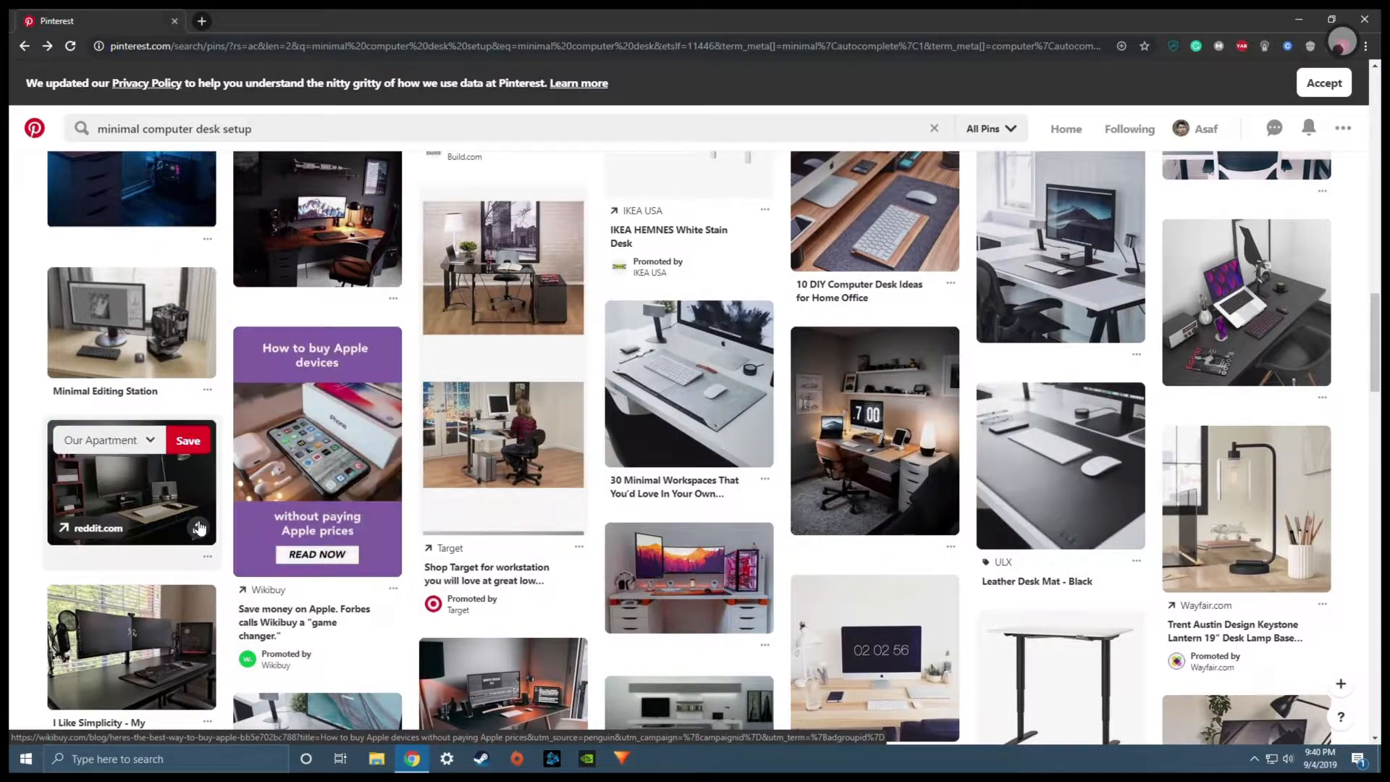
mouse_move(8, 554)
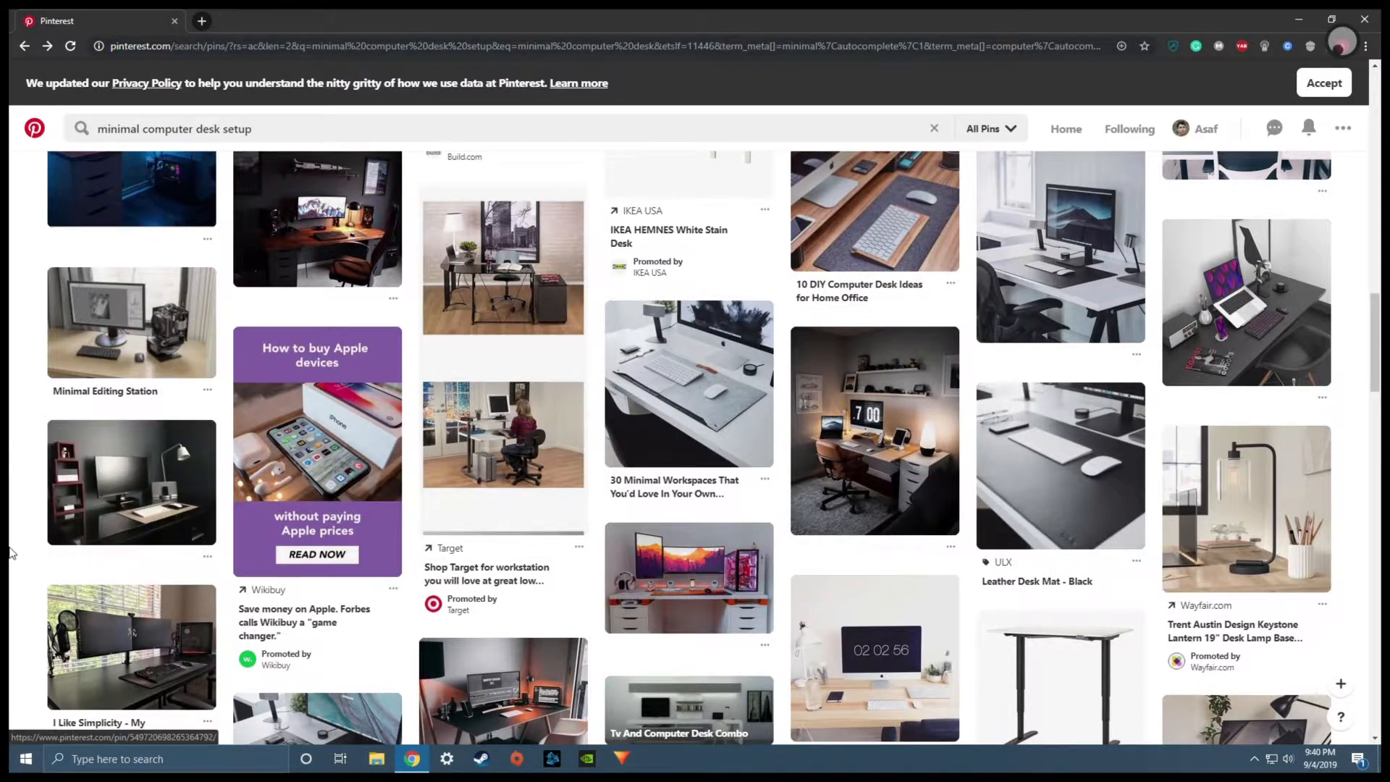
scroll(down, 3)
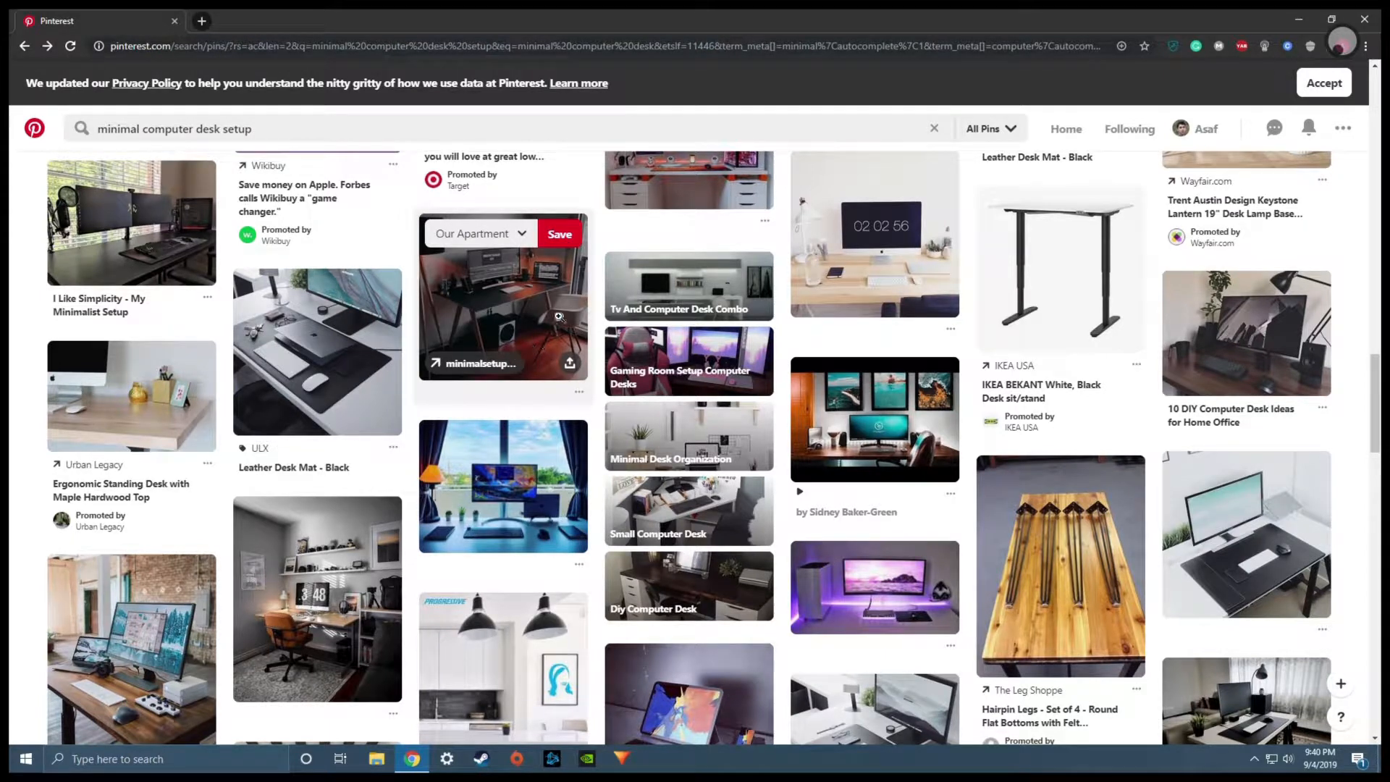
mouse_move(86, 350)
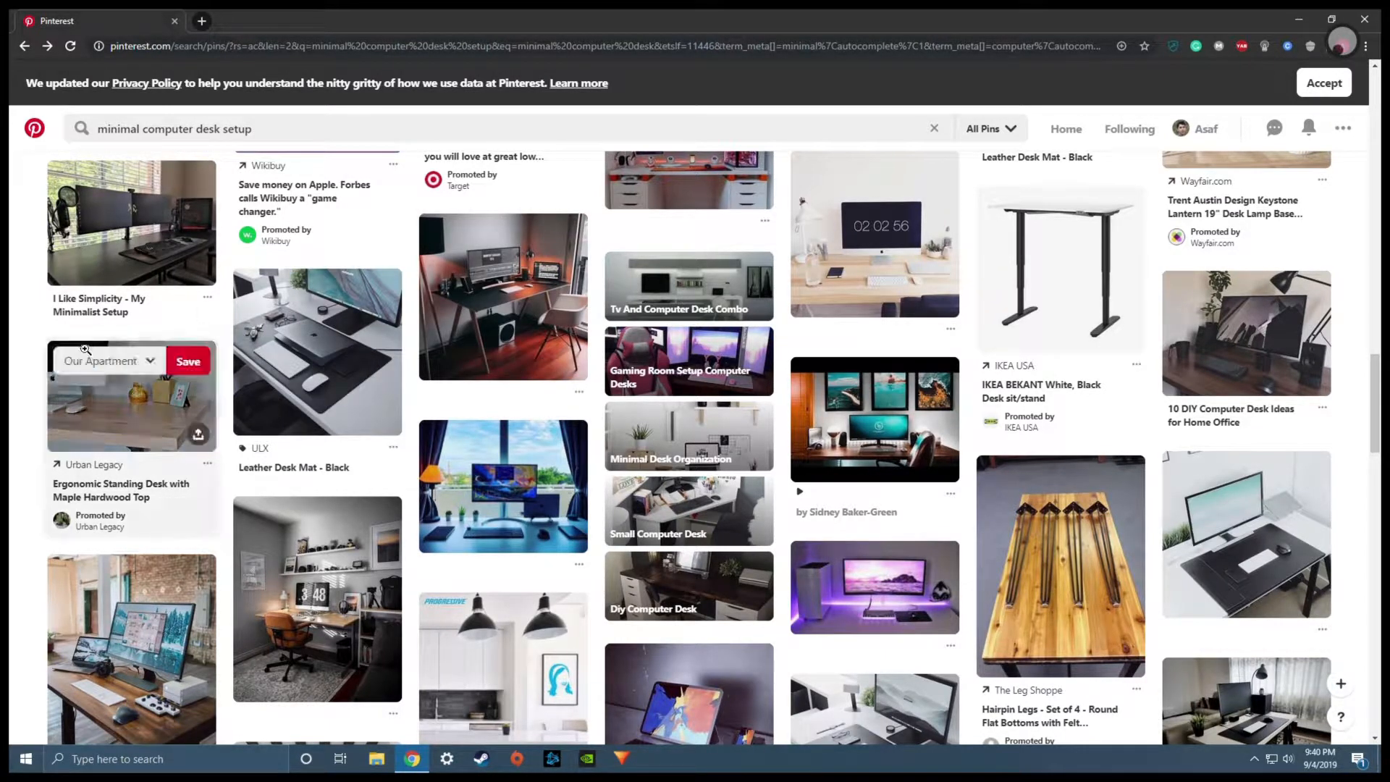
scroll(down, 3)
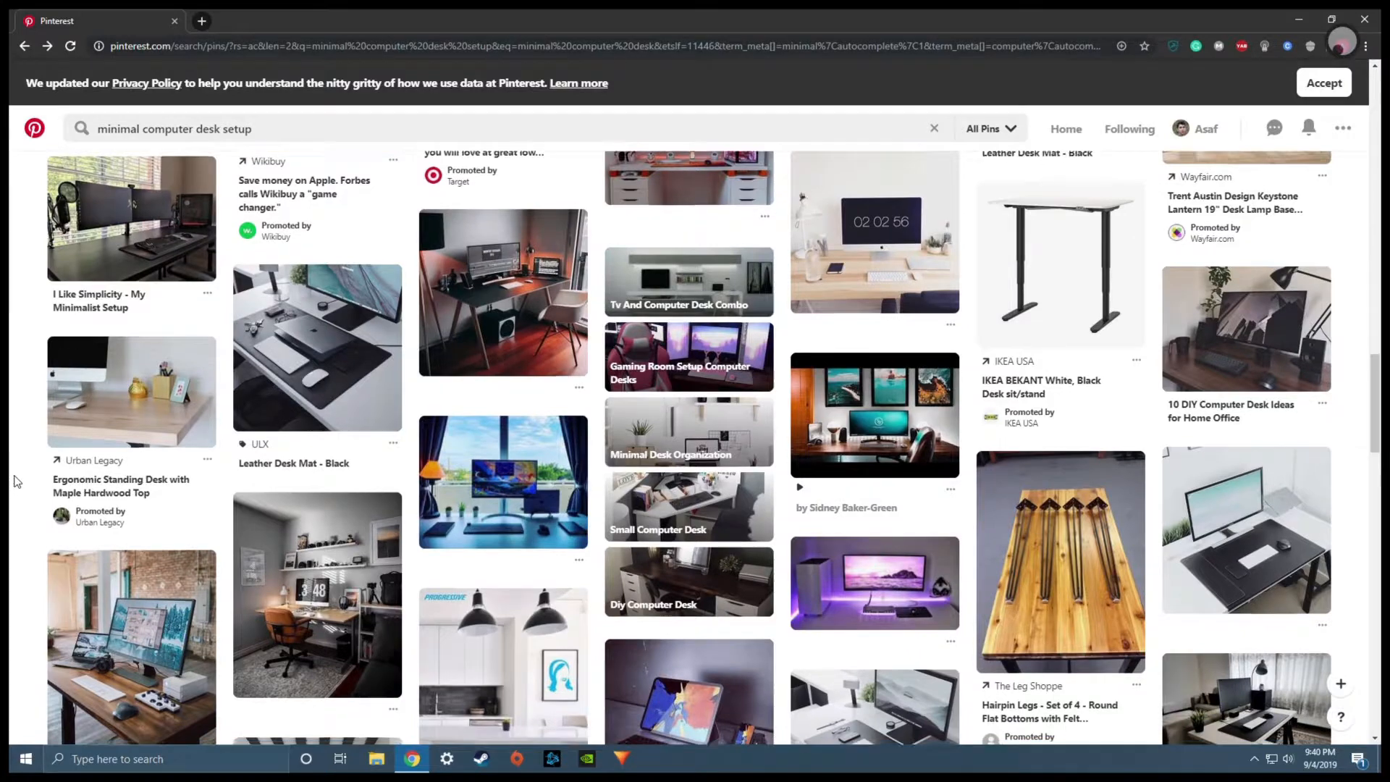
scroll(down, 3)
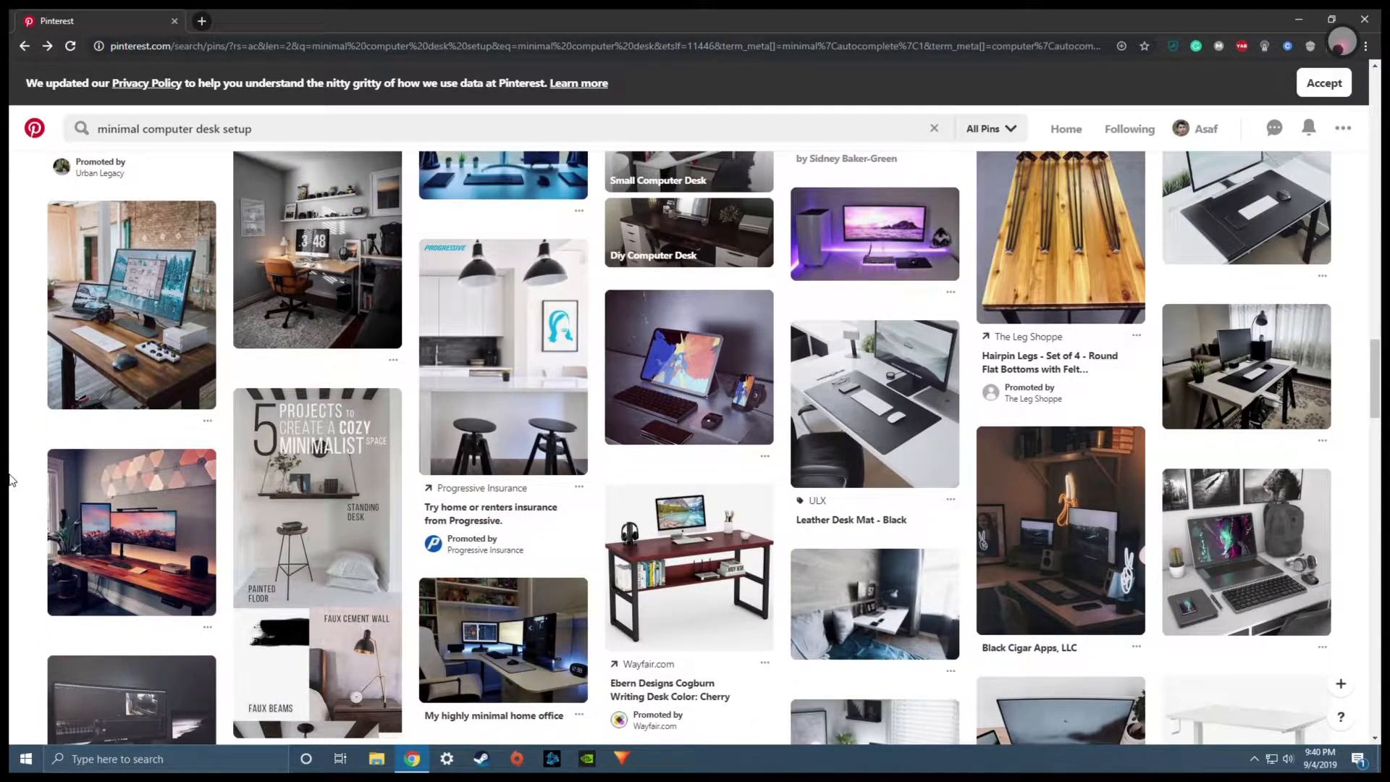
scroll(down, 3)
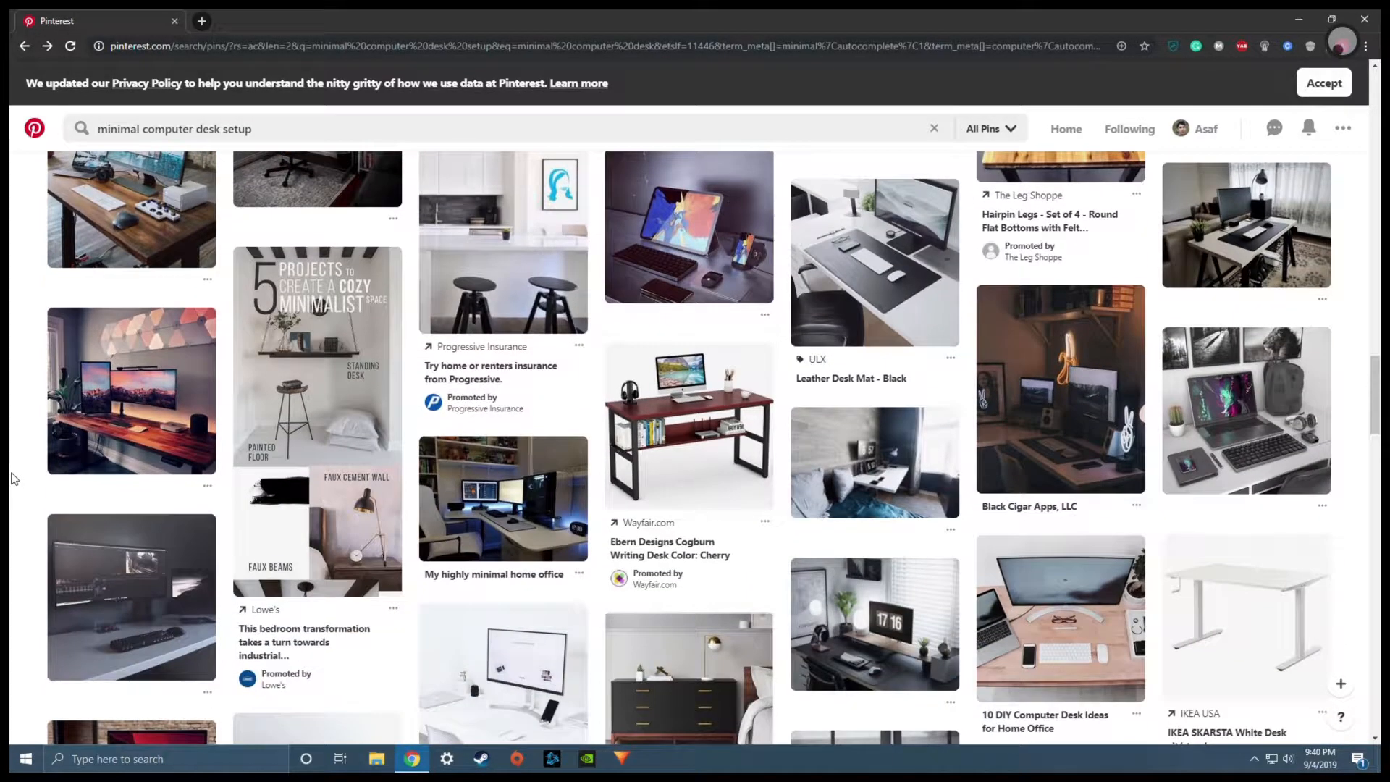
scroll(down, 3)
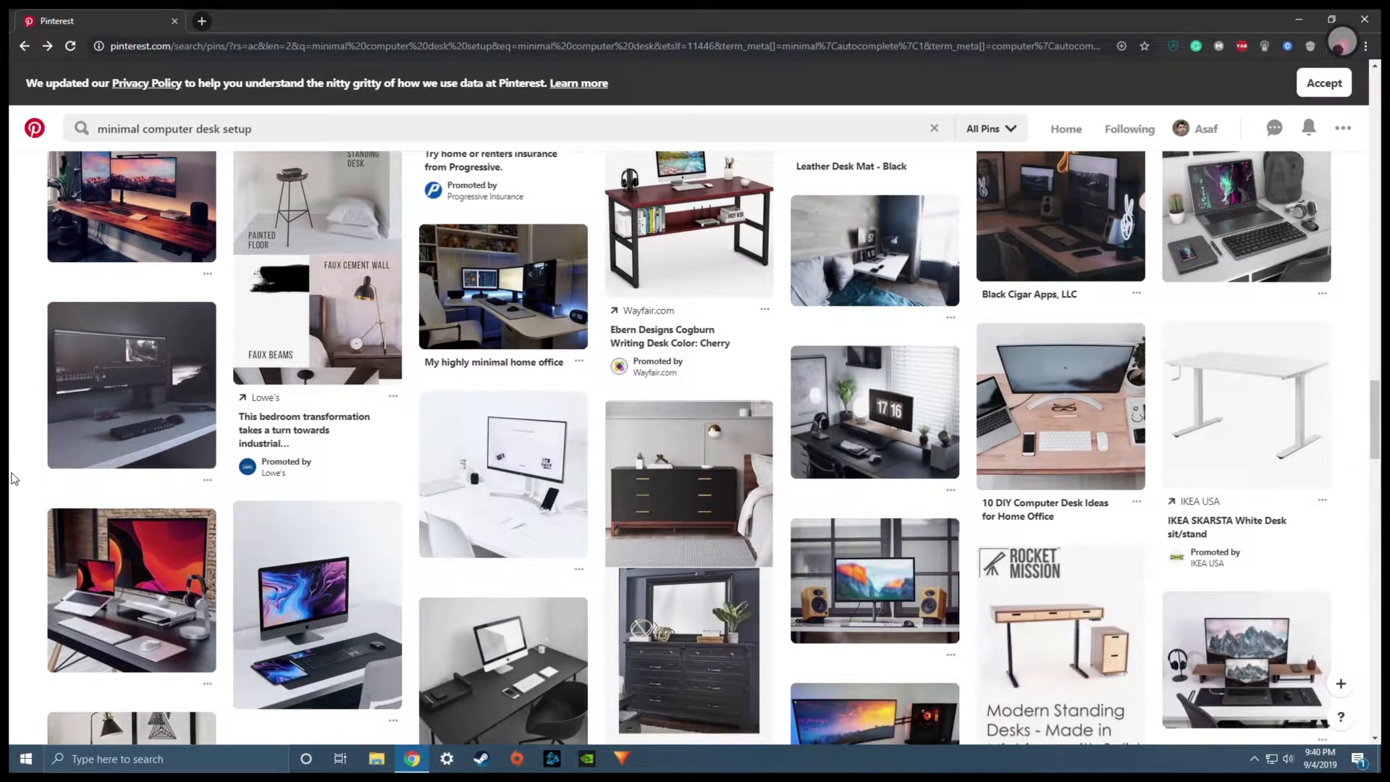
Search 'minimal gaming desk' and save the dark wooden desk pin to Our Apartment.
text(minimal gaming desk)
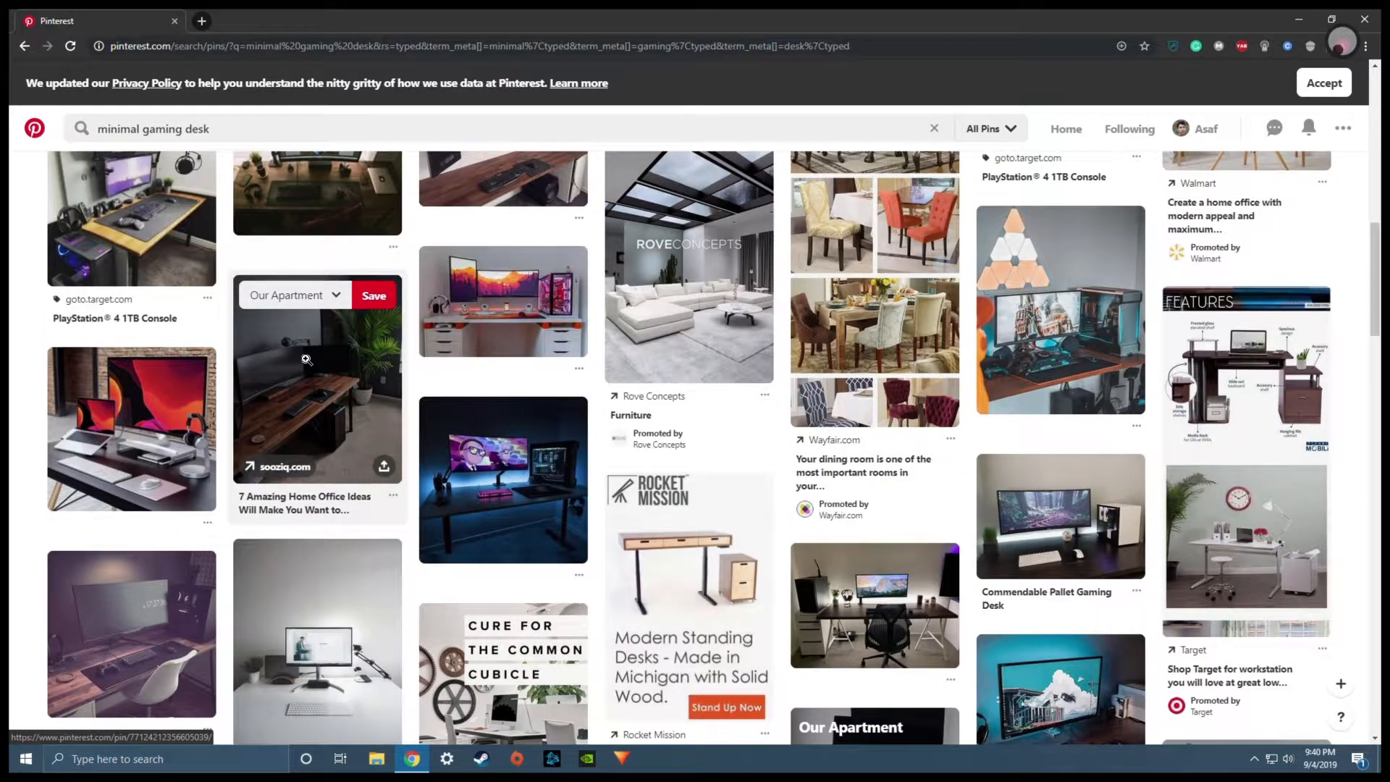
mouse_move(353, 415)
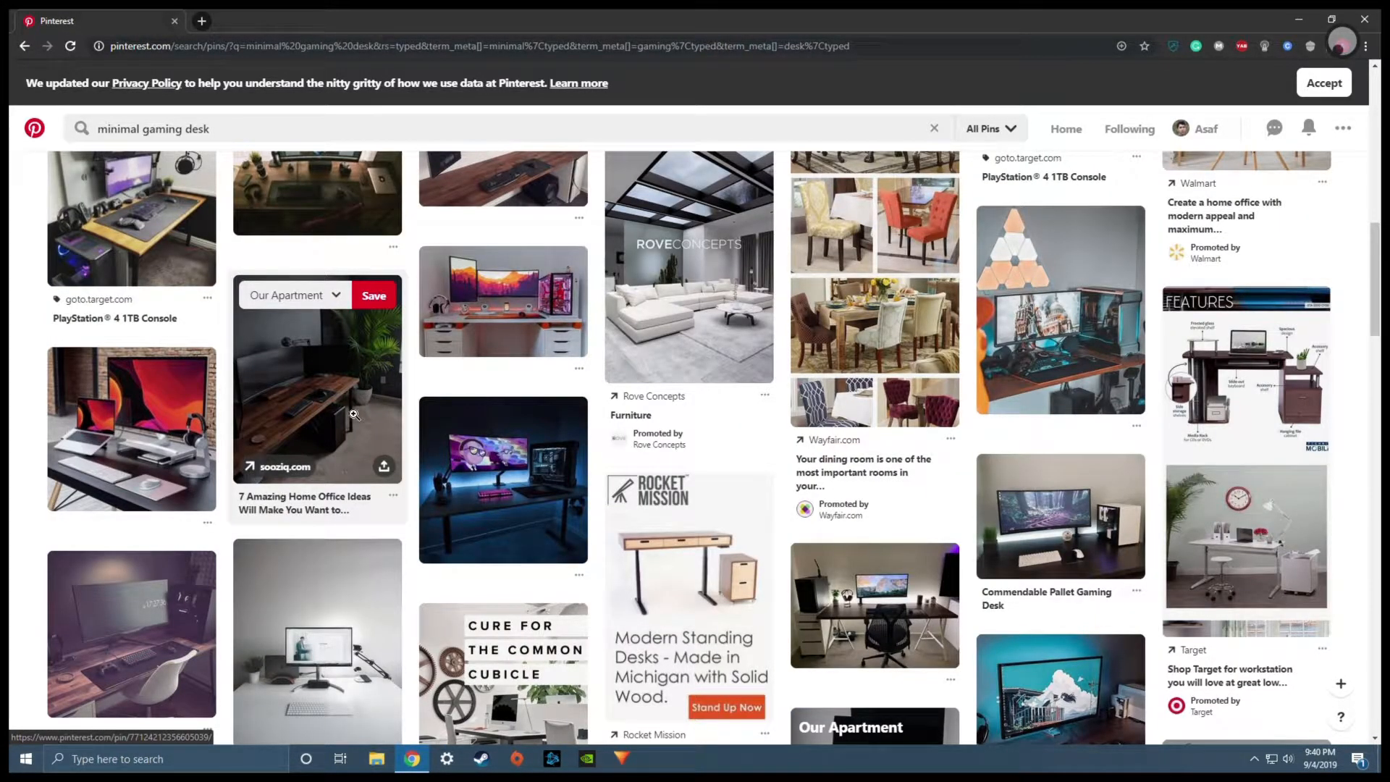
mouse_move(354, 361)
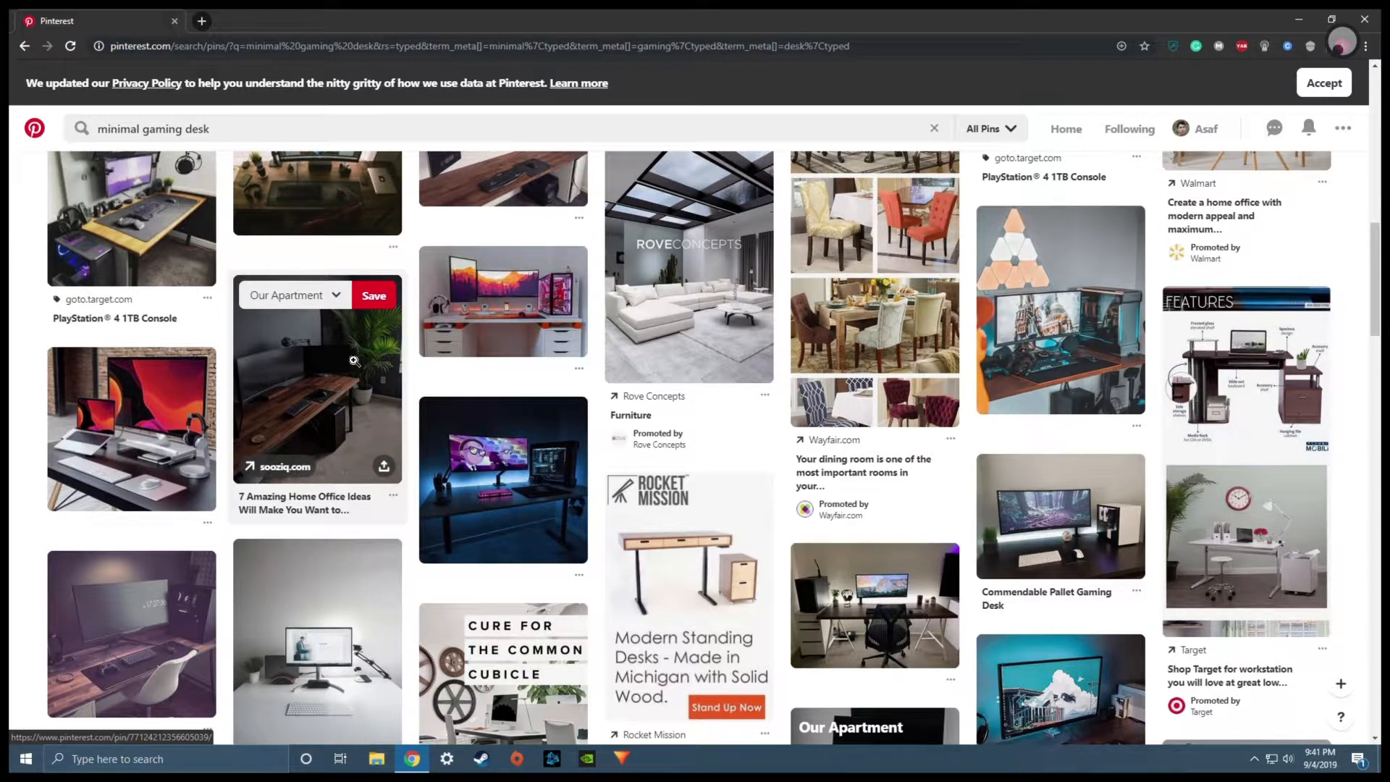
click(373, 294)
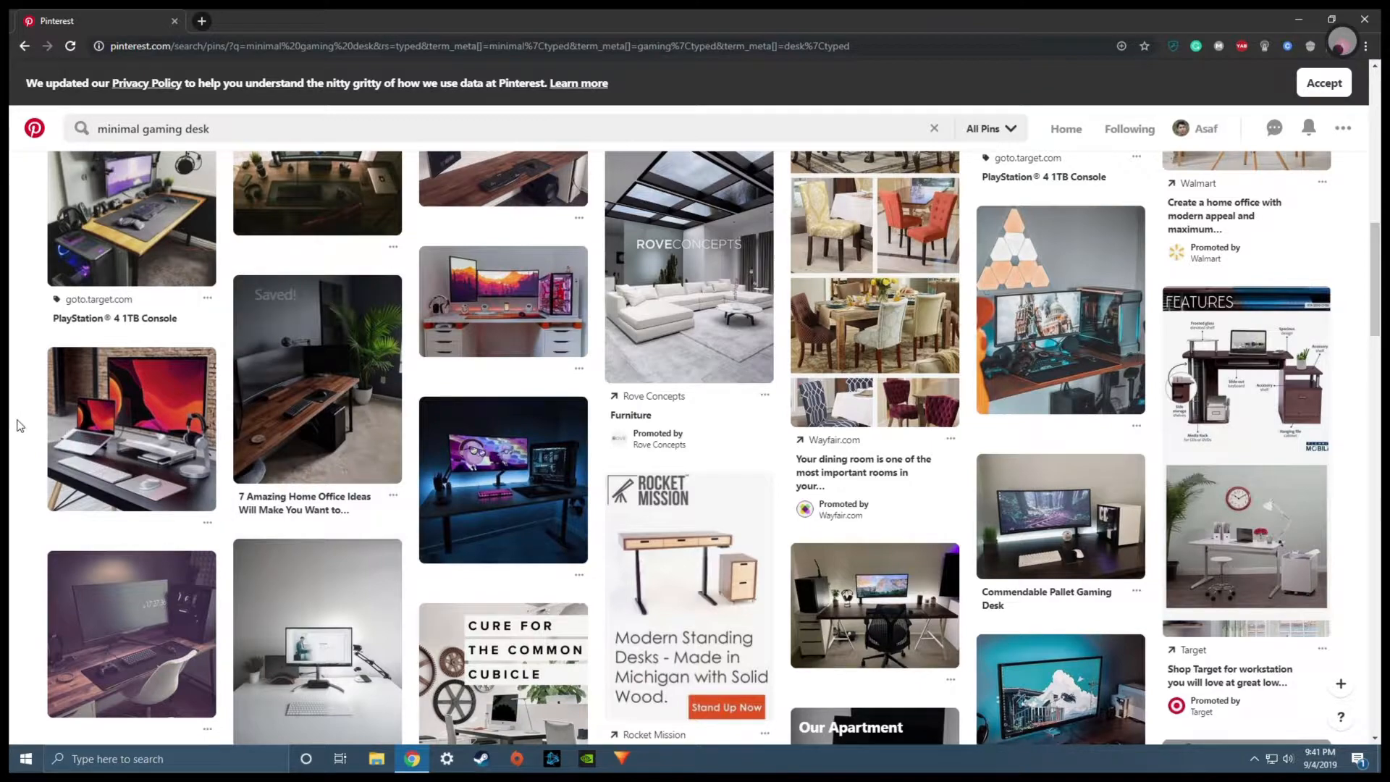
scroll(down, 3)
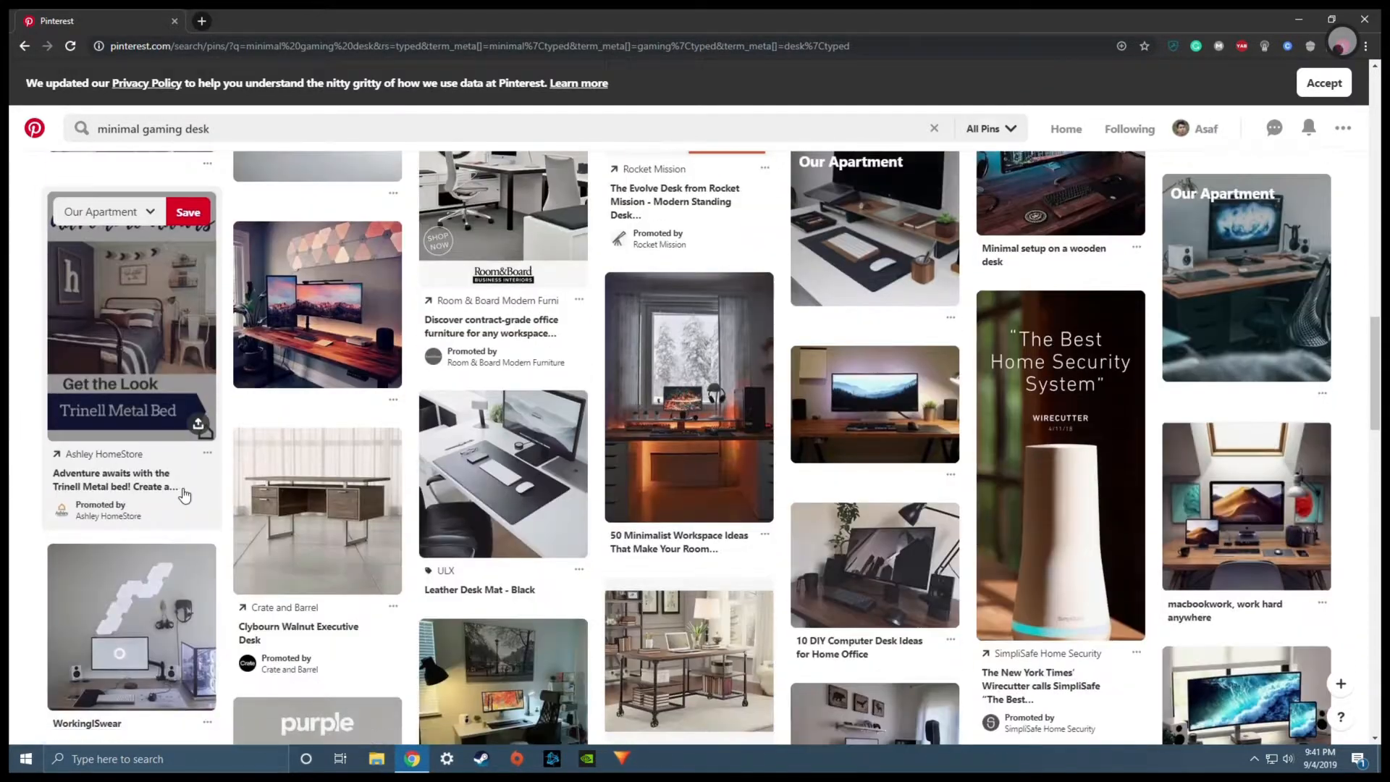
scroll(down, 3)
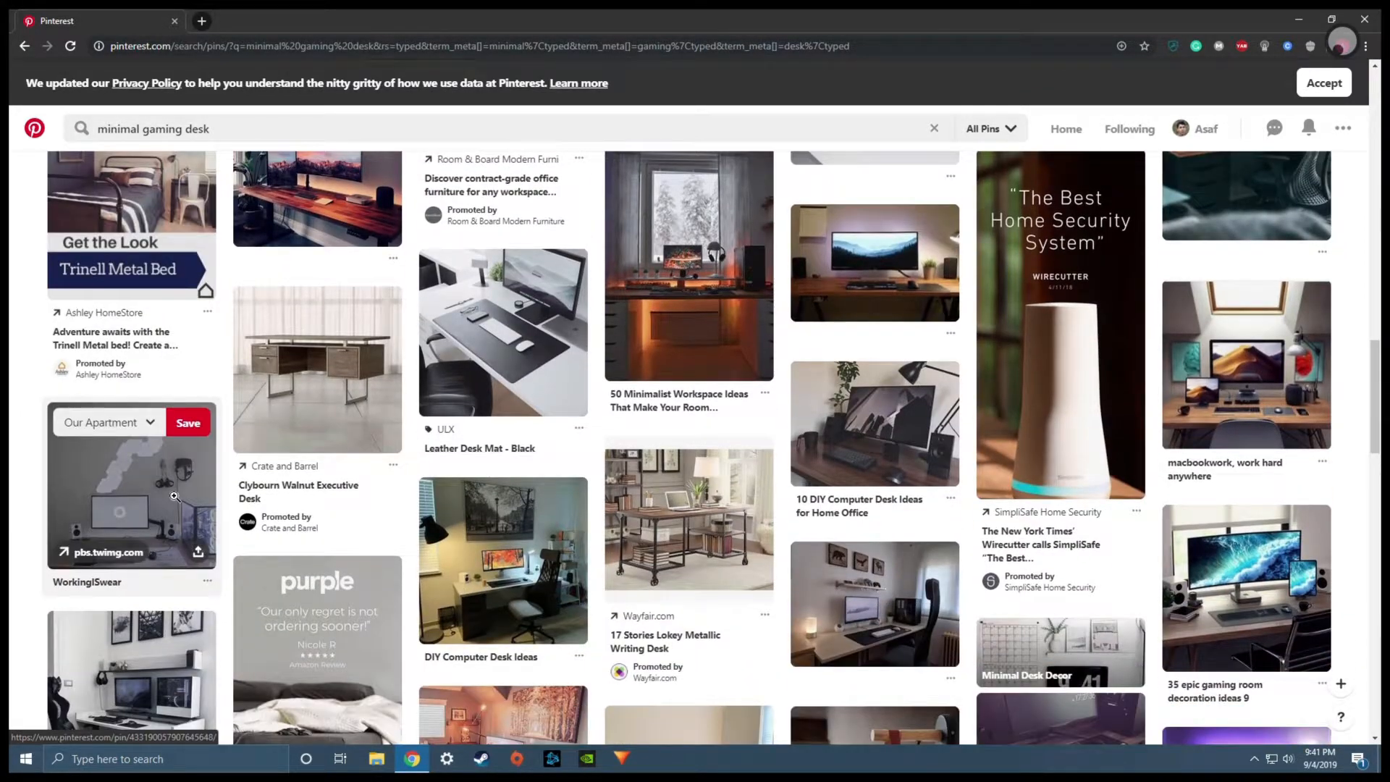
scroll(down, 3)
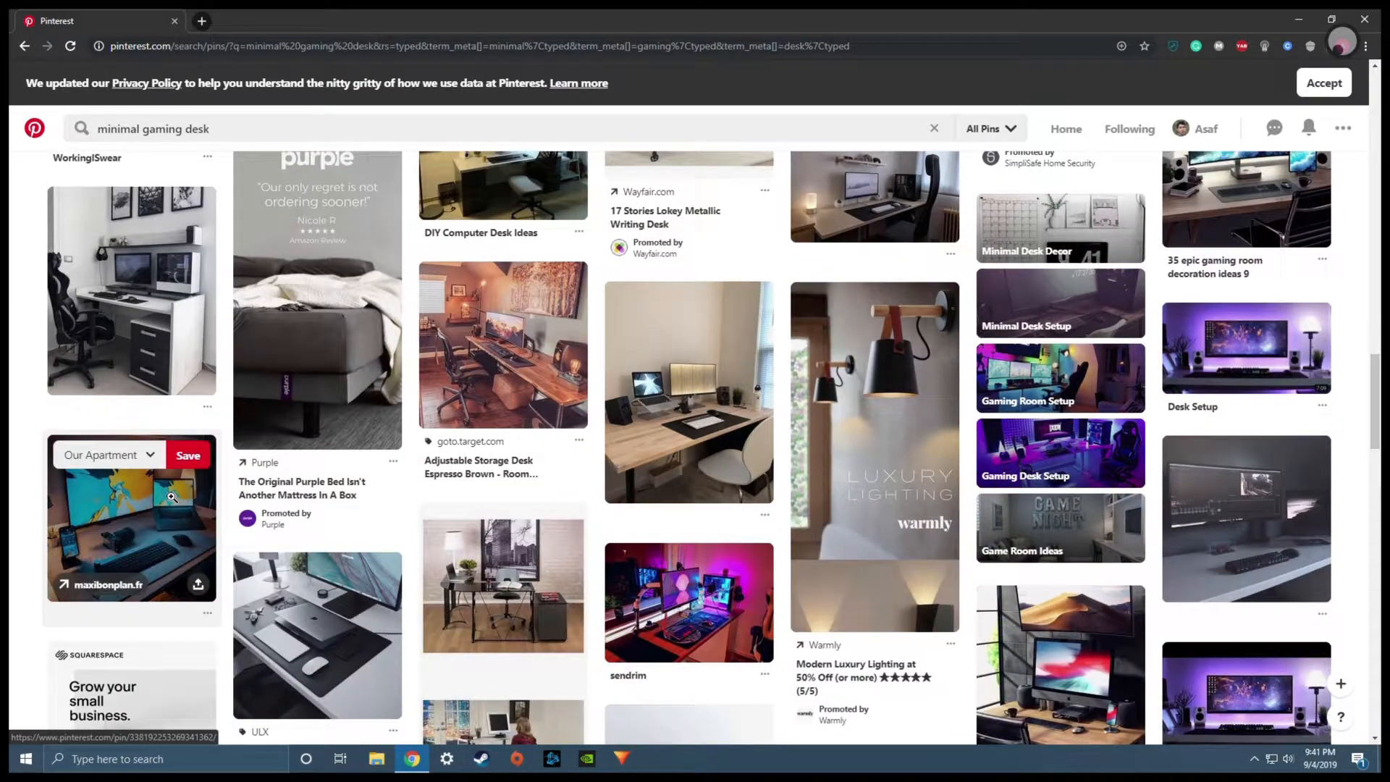
scroll(down, 3)
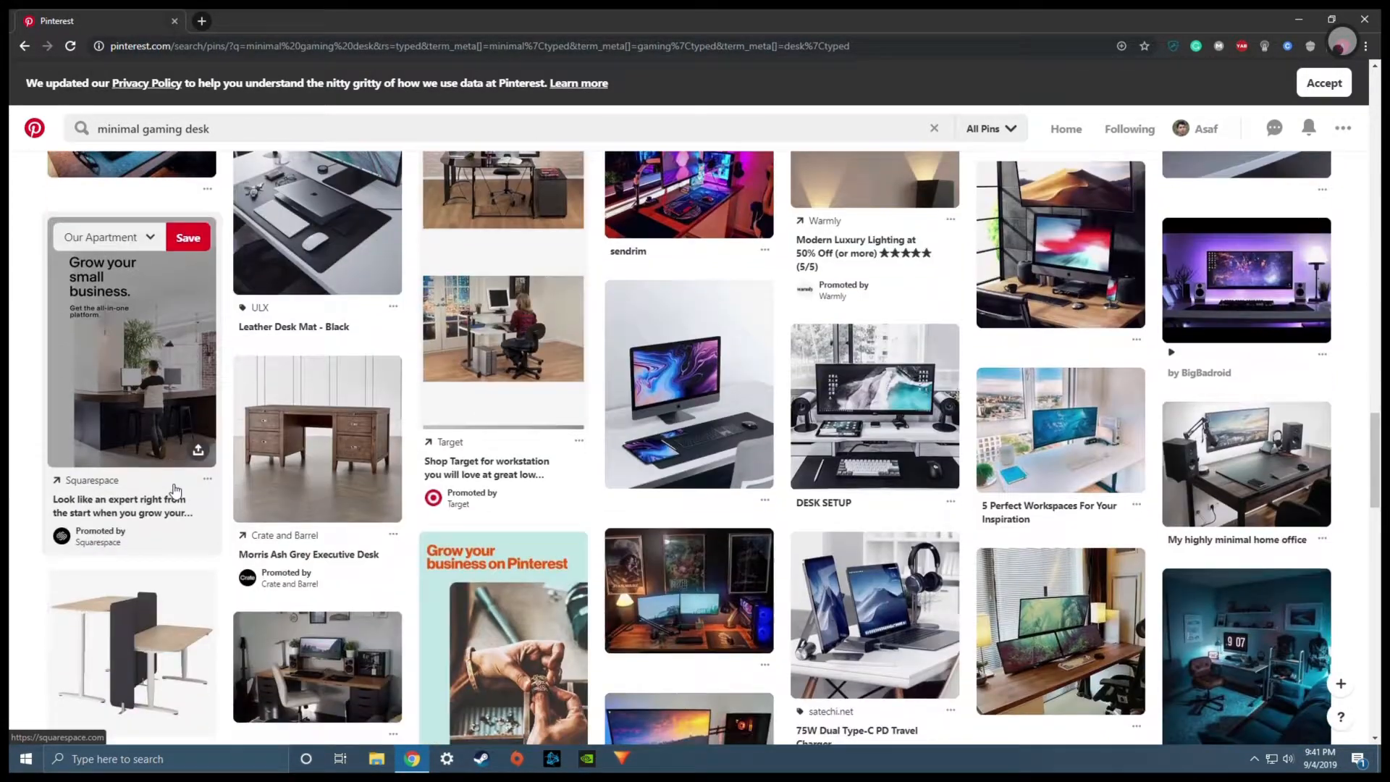
mouse_move(871, 273)
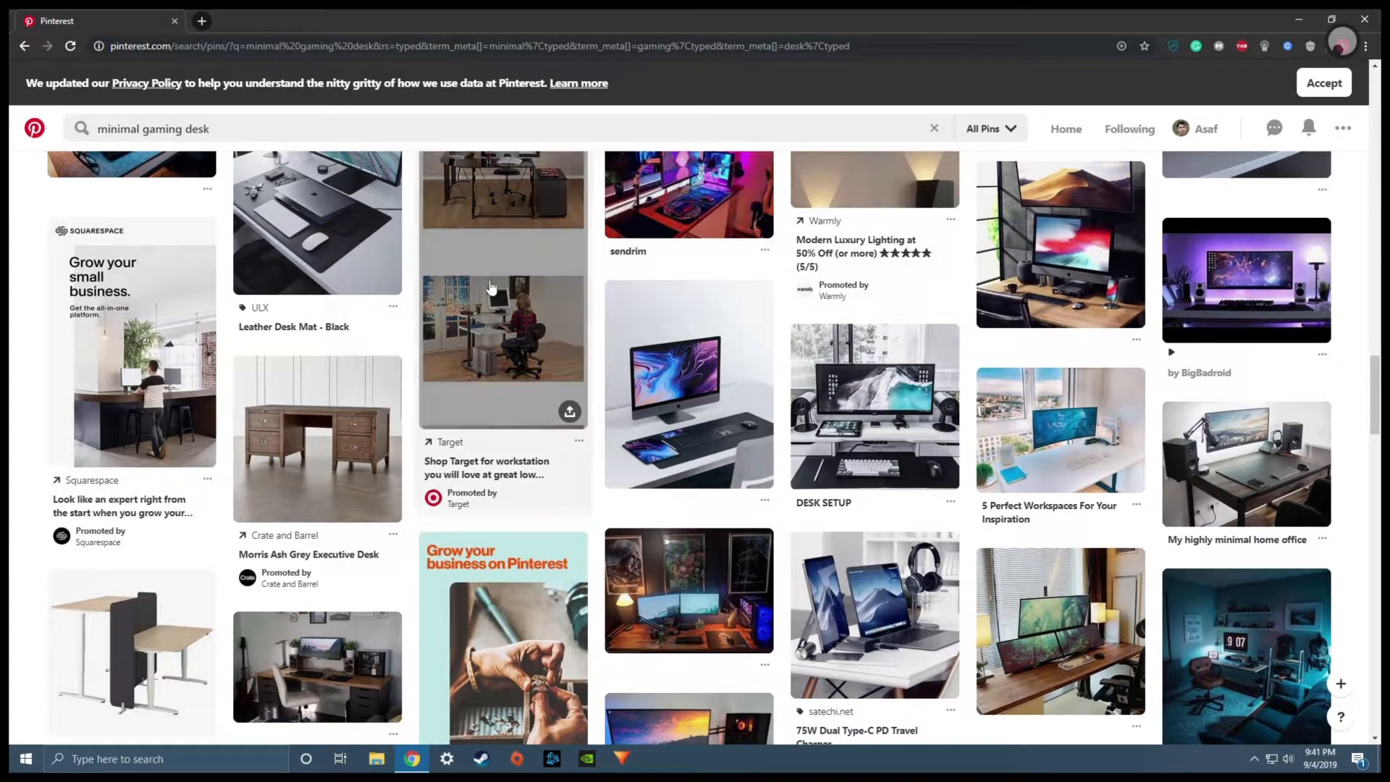
mouse_move(924, 409)
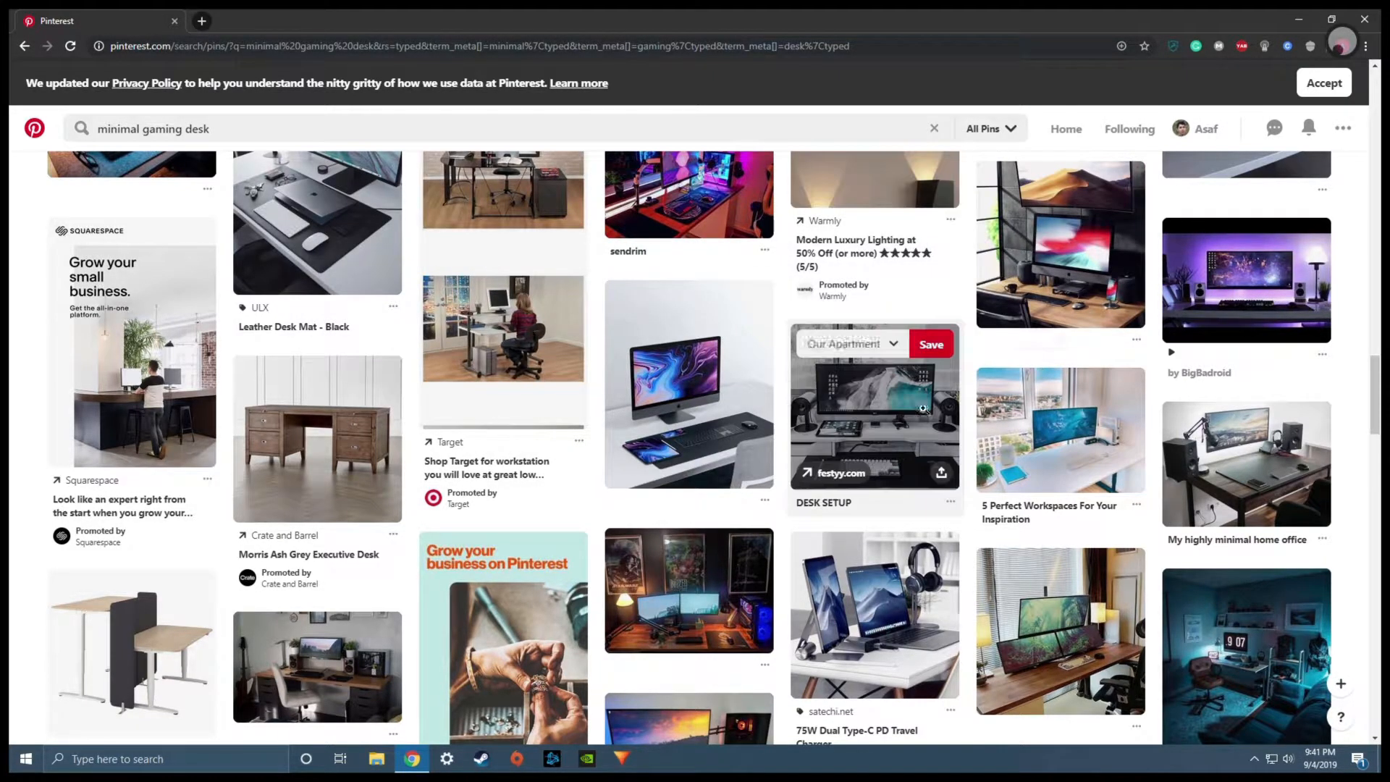
mouse_move(1115, 397)
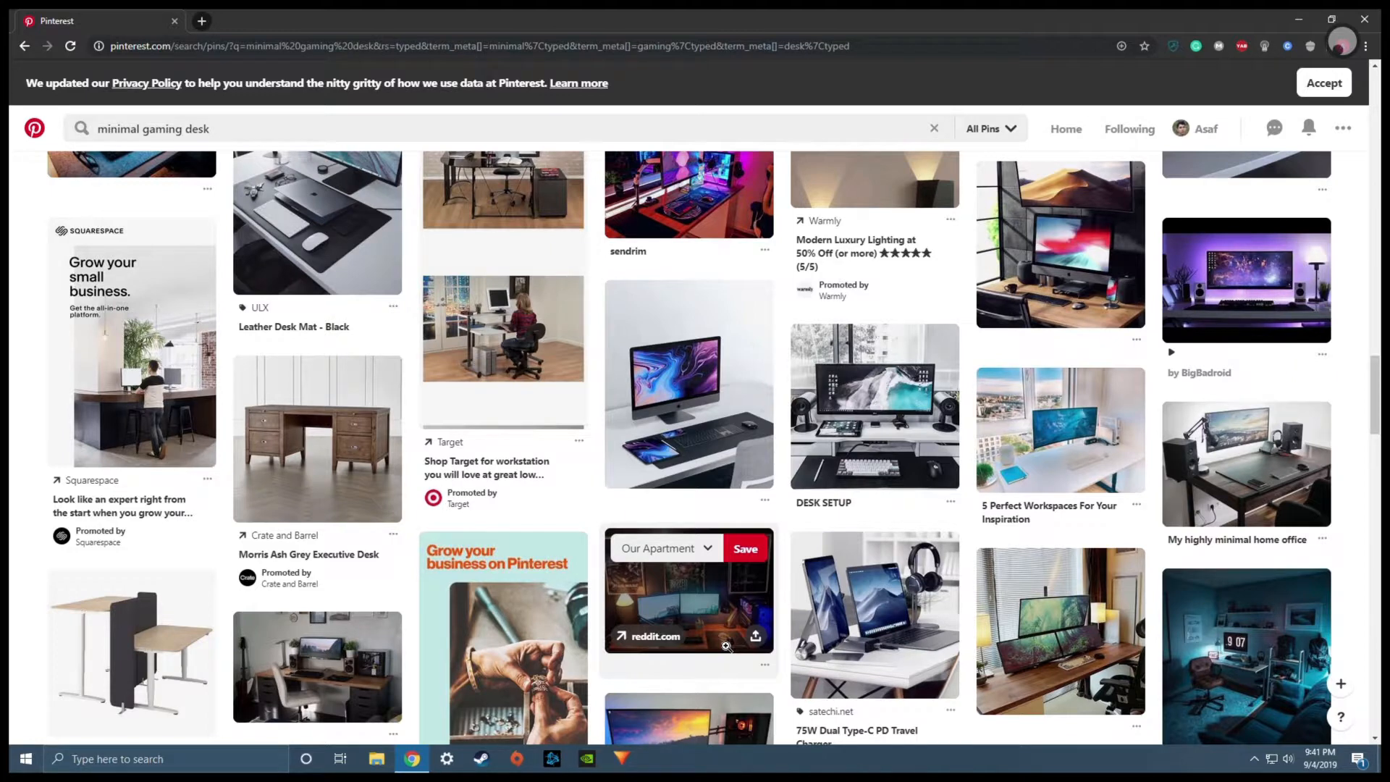
mouse_move(812, 608)
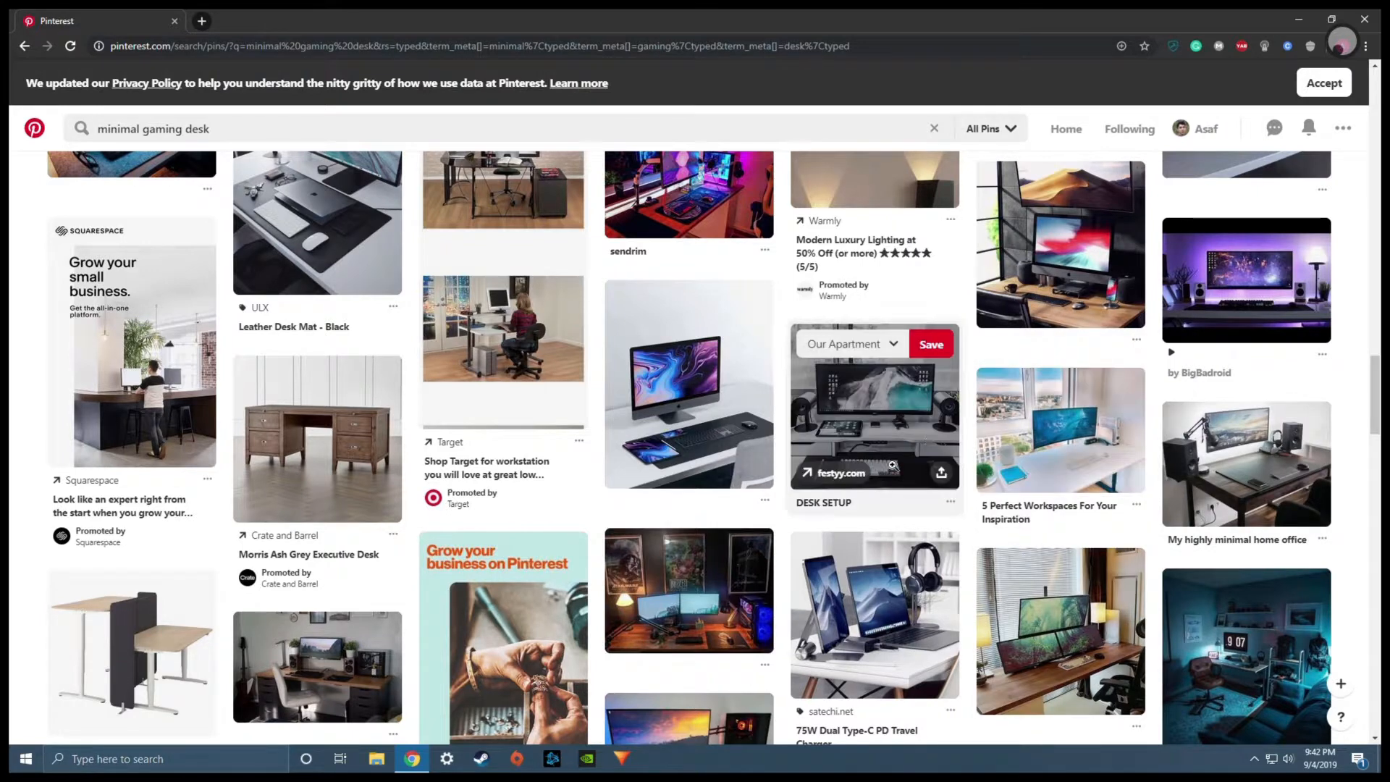
mouse_move(1059, 593)
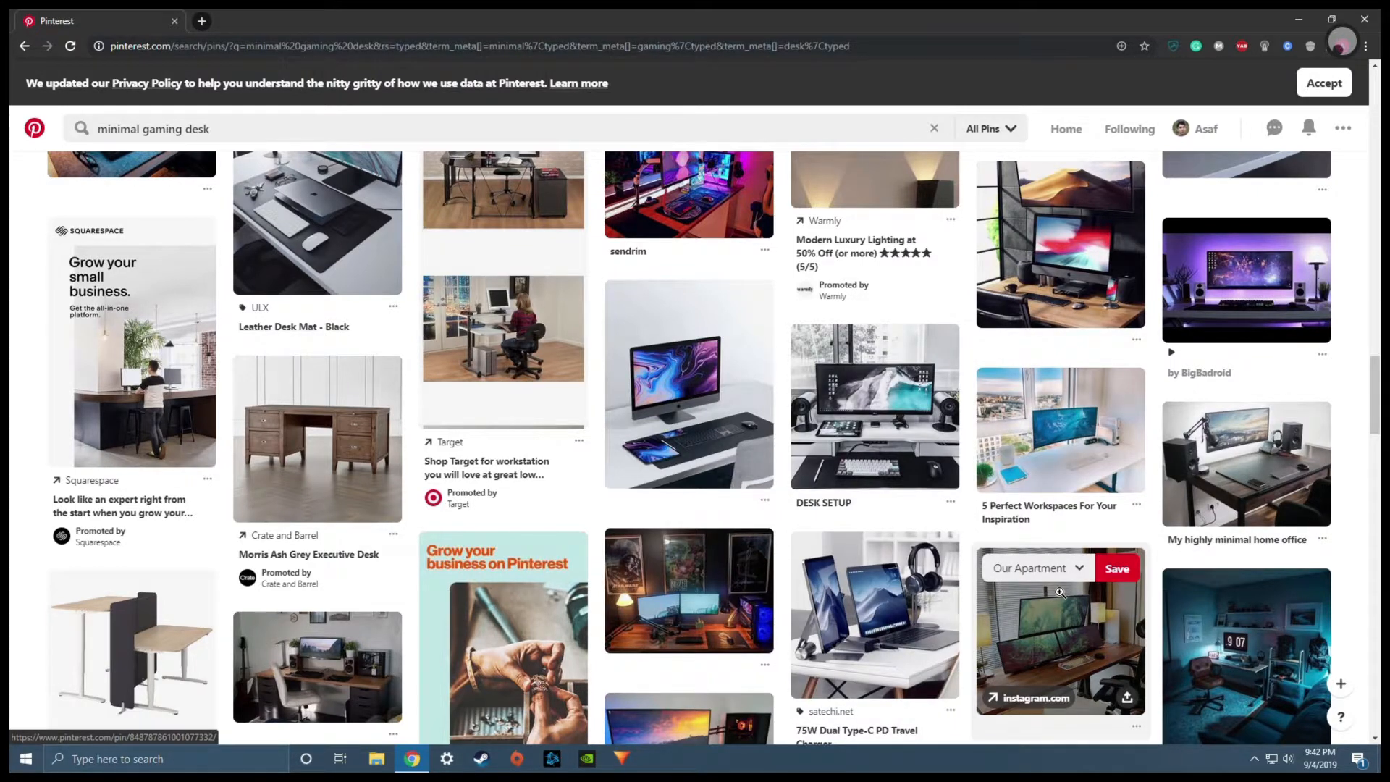